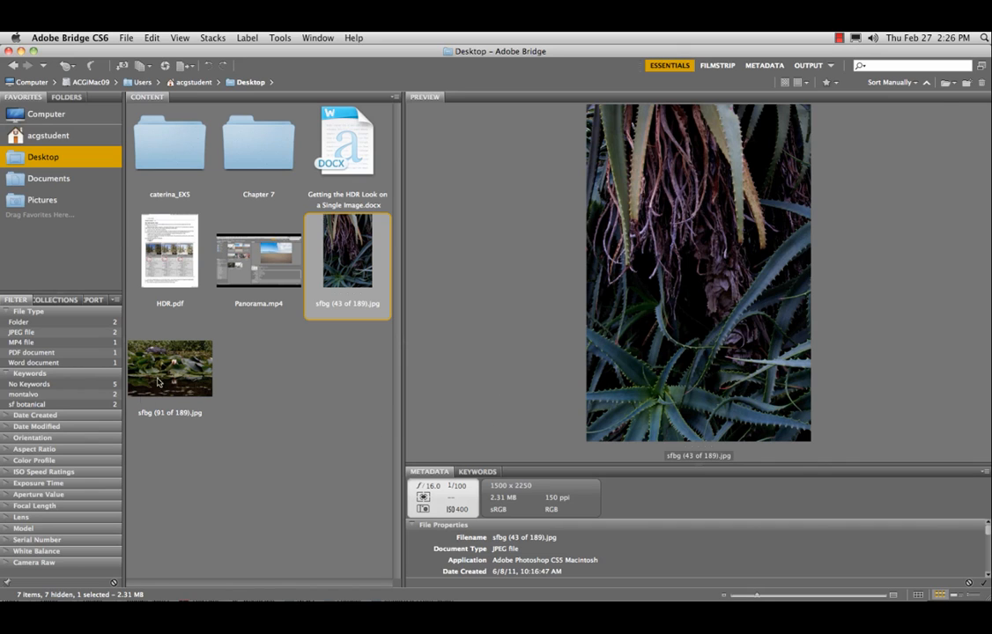
# Select the sfbg (91 of 189).jpg lily pond thumbnail in Adobe Bridge
pyautogui.click(170, 369)
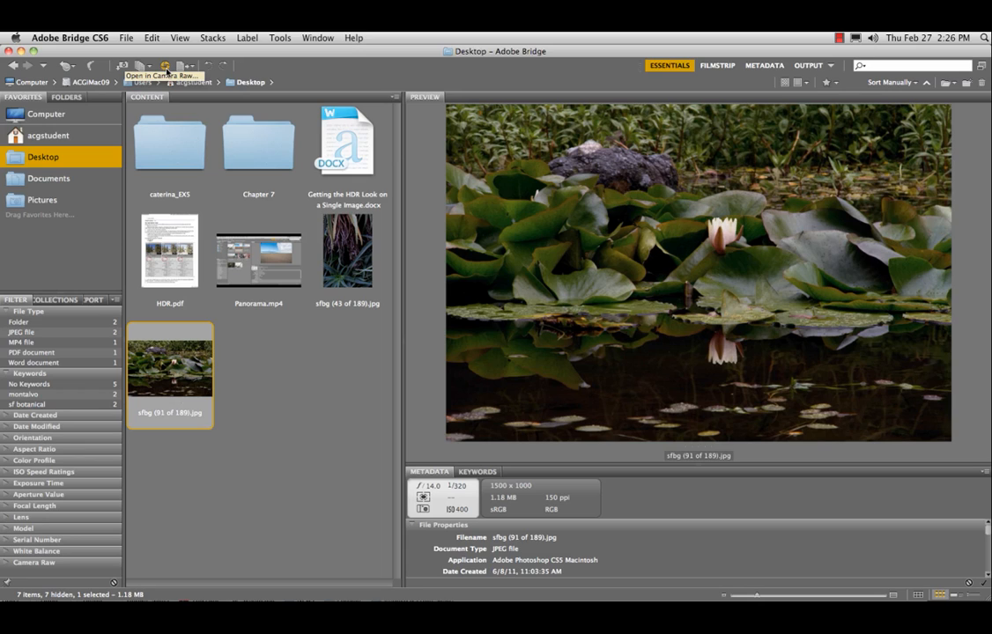
pyautogui.moveTo(176, 68)
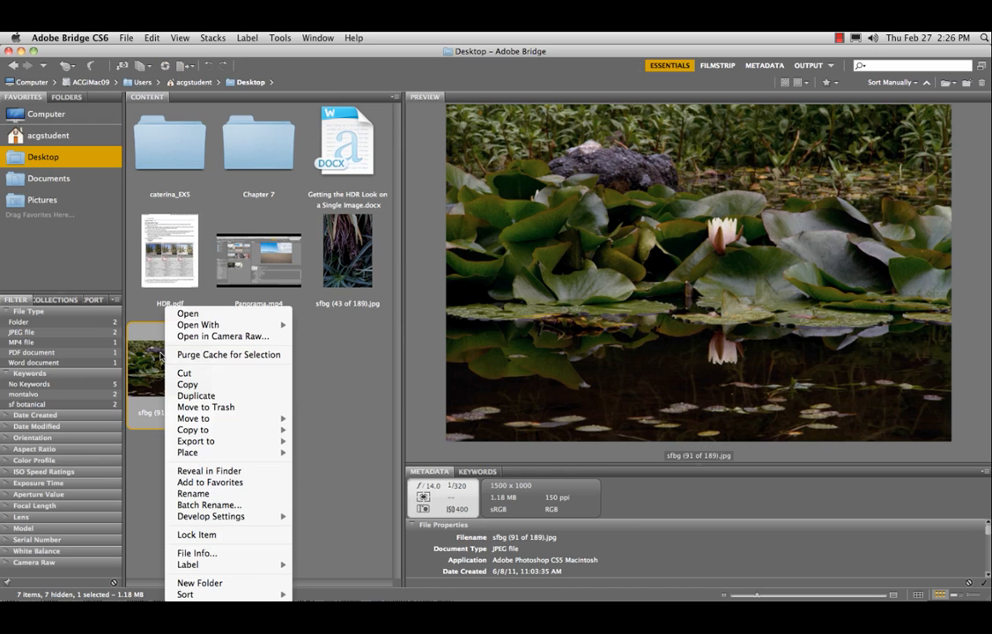
pyautogui.moveTo(222, 335)
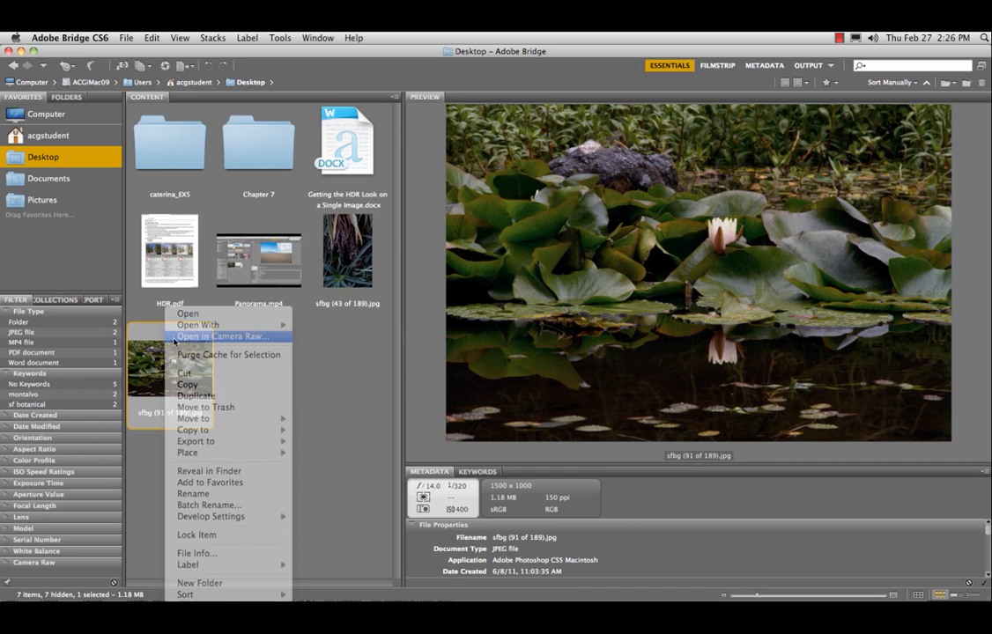
# Open the photo in Camera Raw with Shadows +100, Highlights −100, Clarity +41, Vibrance +31
pyautogui.click(224, 336)
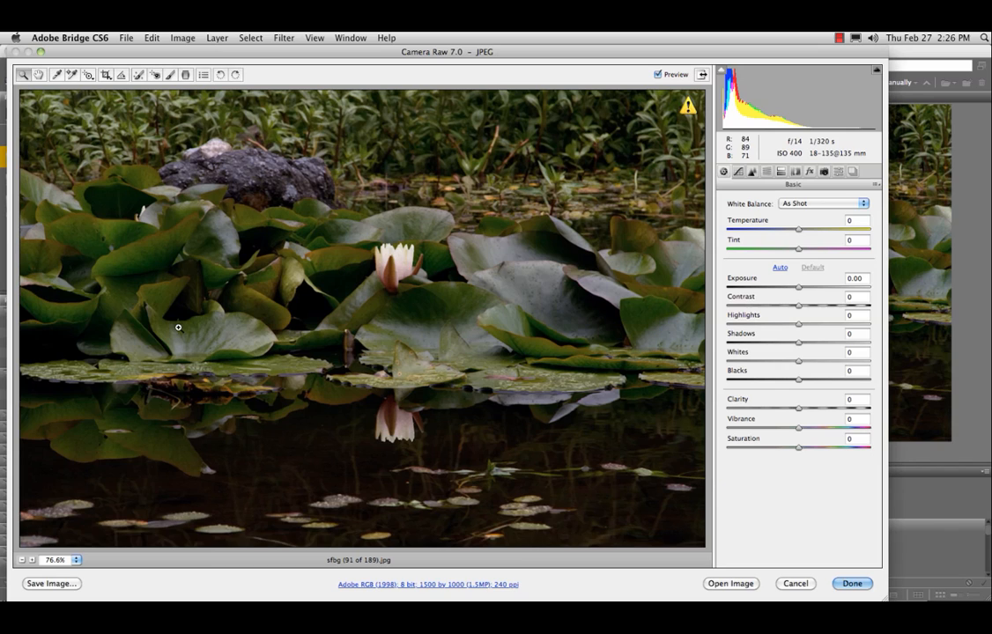
pyautogui.moveTo(377, 321)
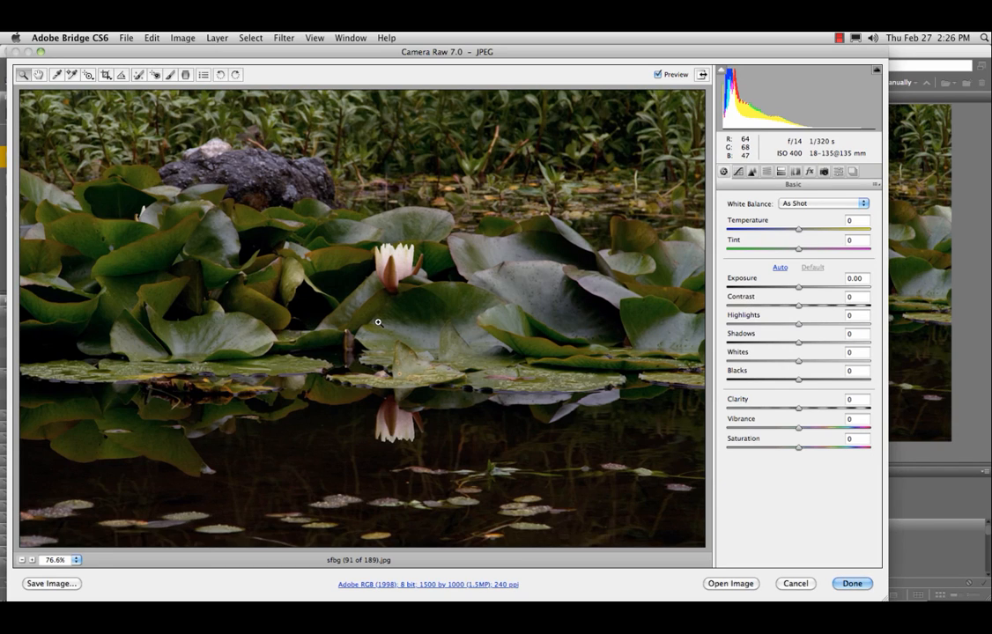
pyautogui.moveTo(796, 326)
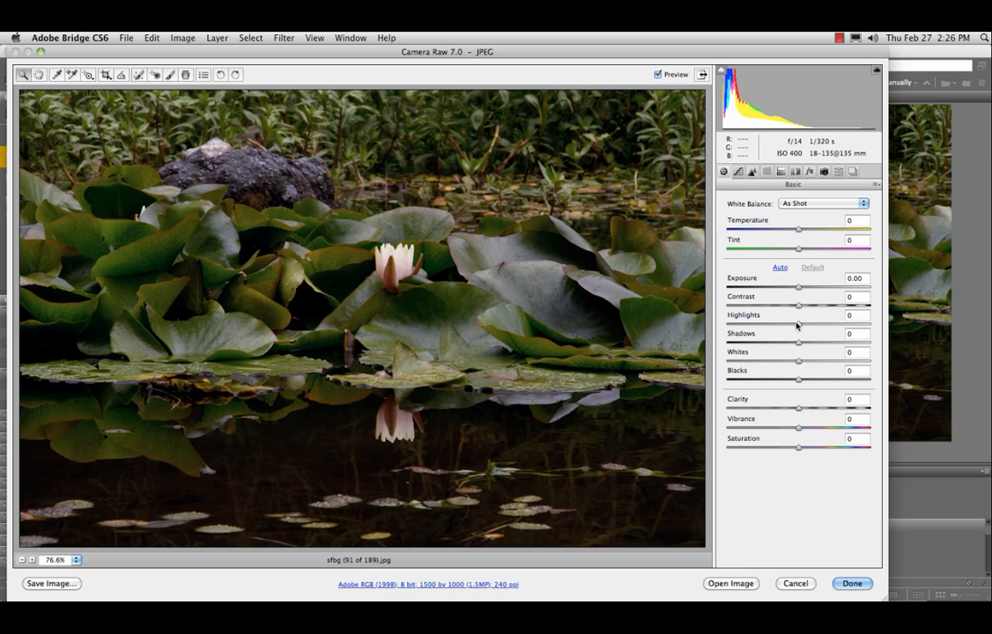
pyautogui.moveTo(656, 329)
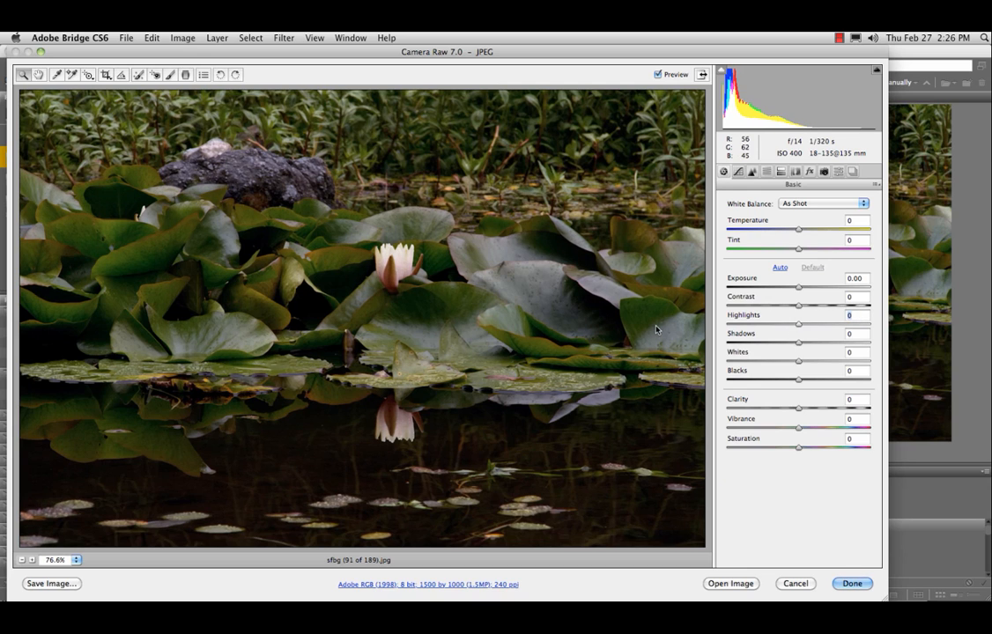
pyautogui.moveTo(655, 327)
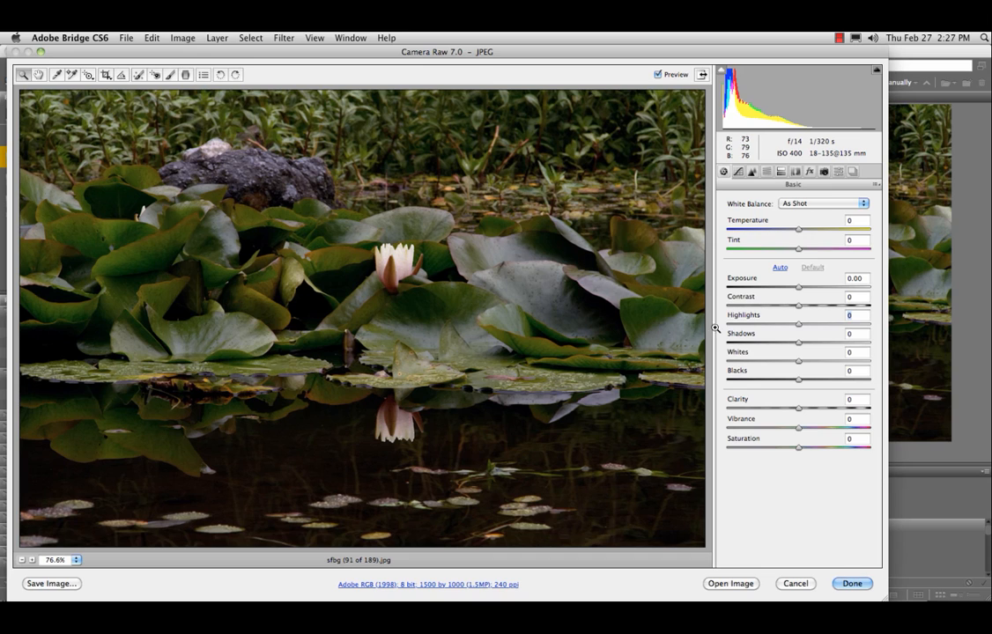
pyautogui.moveTo(798, 343); pyautogui.dragTo(868, 343)
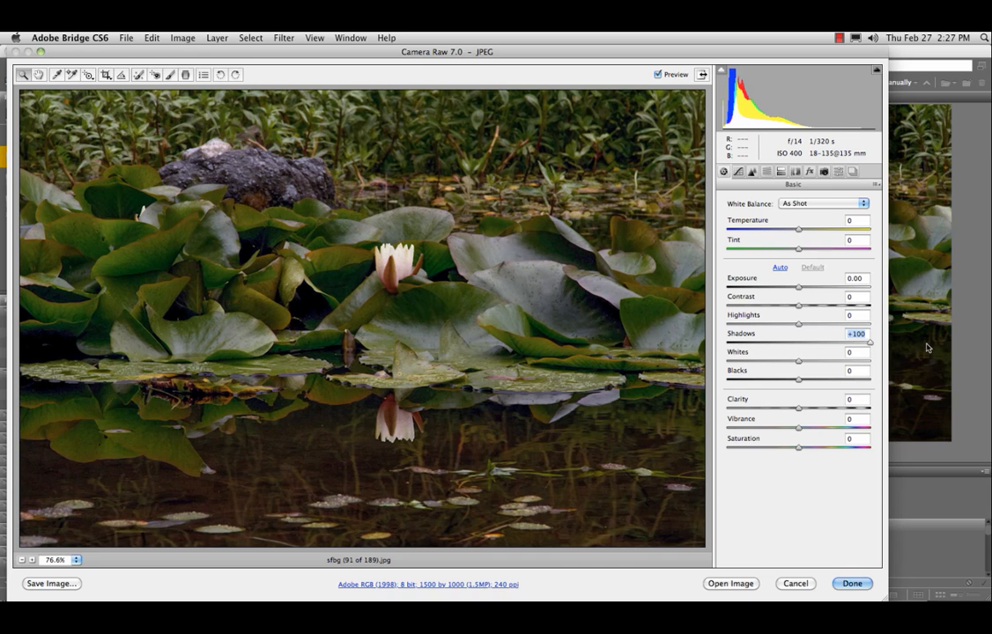
pyautogui.moveTo(892, 347)
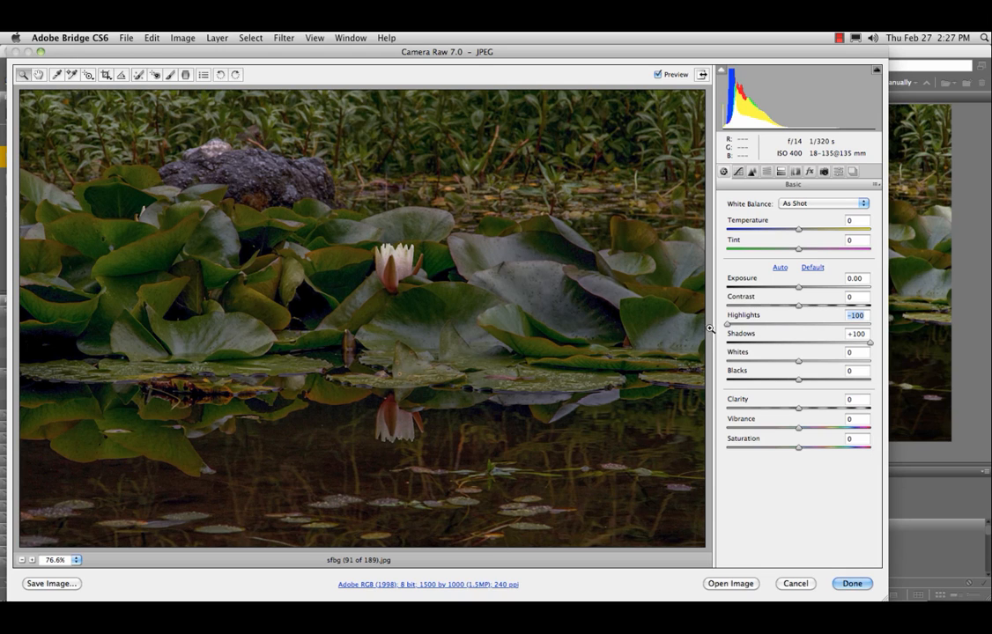
pyautogui.moveTo(798, 408); pyautogui.dragTo(829, 409)
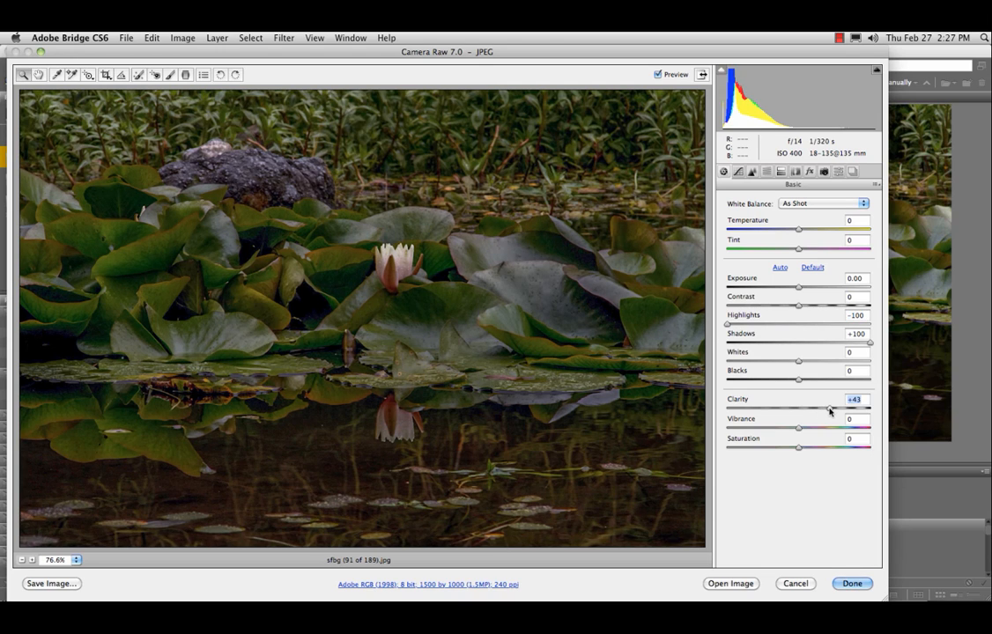
pyautogui.moveTo(832, 409); pyautogui.dragTo(826, 409)
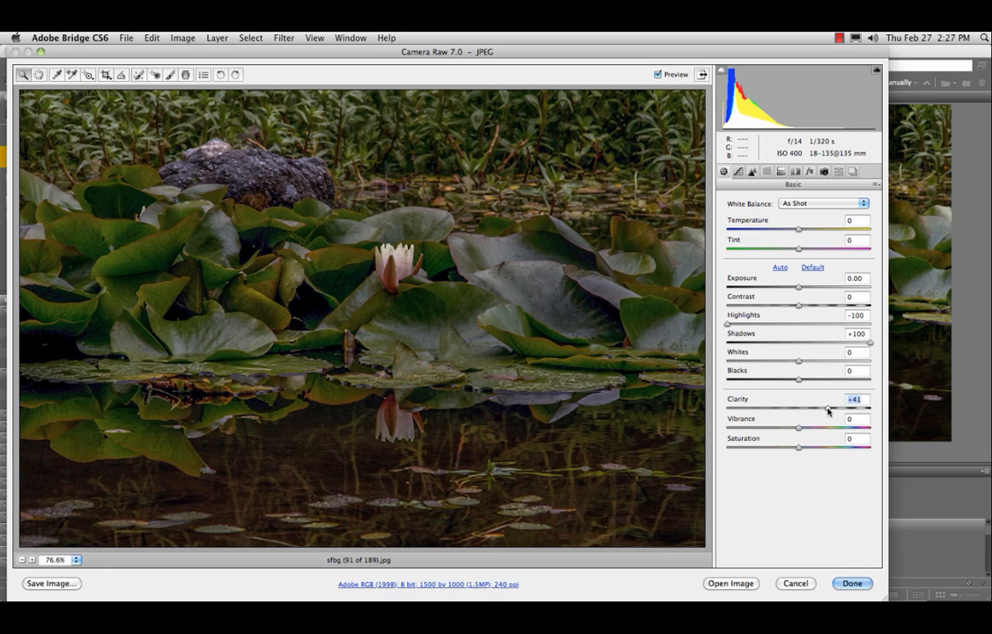
pyautogui.moveTo(799, 429); pyautogui.dragTo(826, 429)
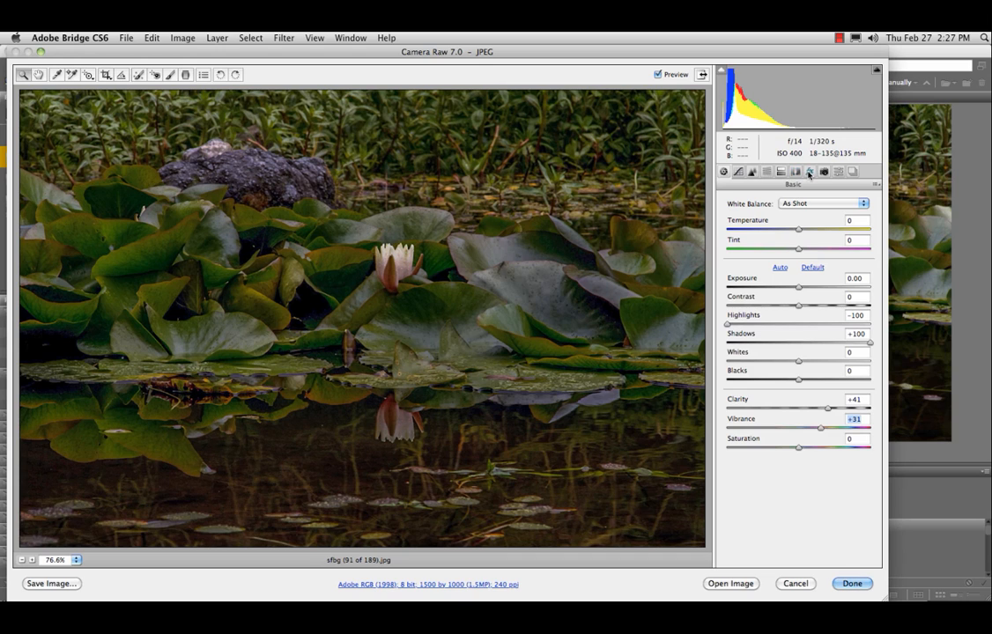
# Set the Effects panel's Post Crop Vignetting Amount to −10
pyautogui.click(808, 171)
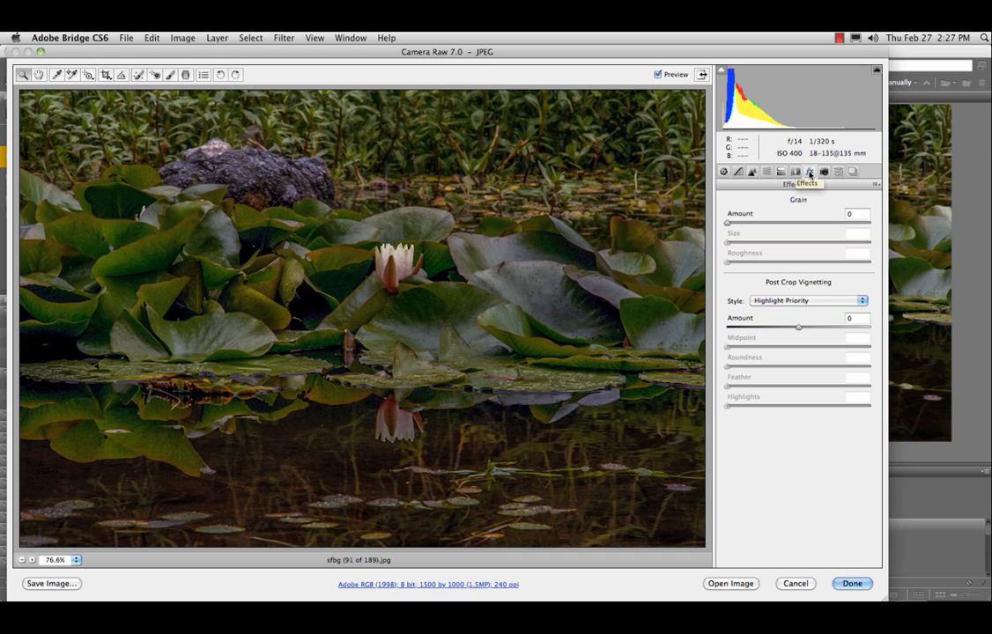
pyautogui.moveTo(798, 328); pyautogui.dragTo(804, 328)
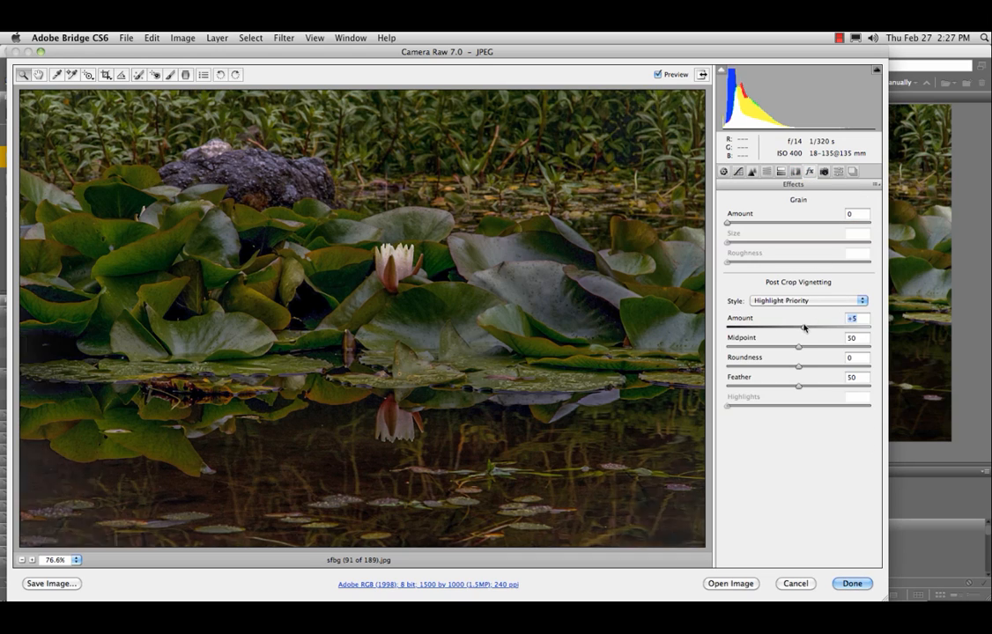
pyautogui.moveTo(803, 328); pyautogui.dragTo(788, 327)
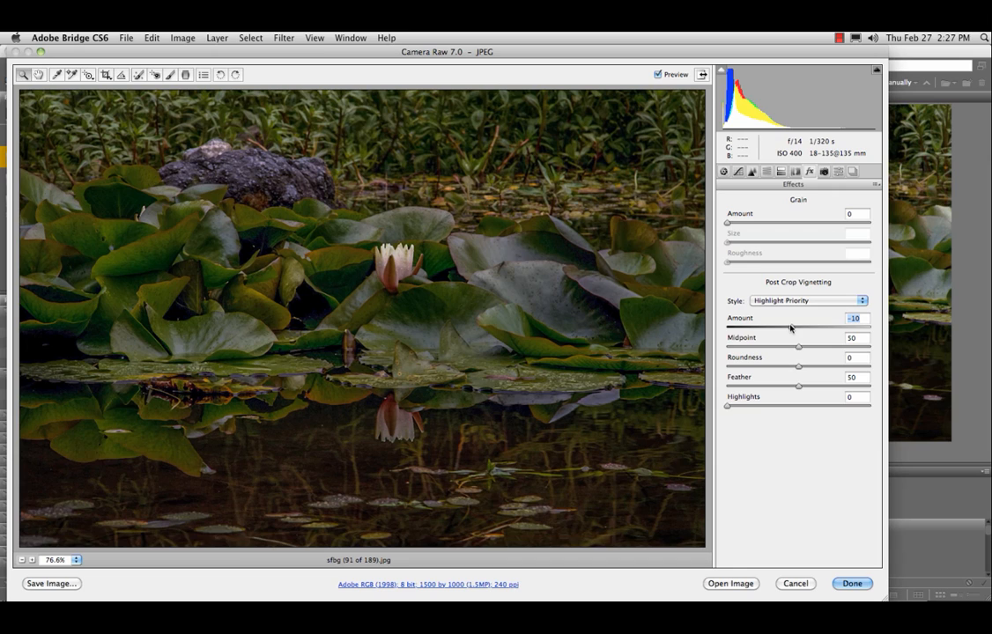
pyautogui.moveTo(451, 382)
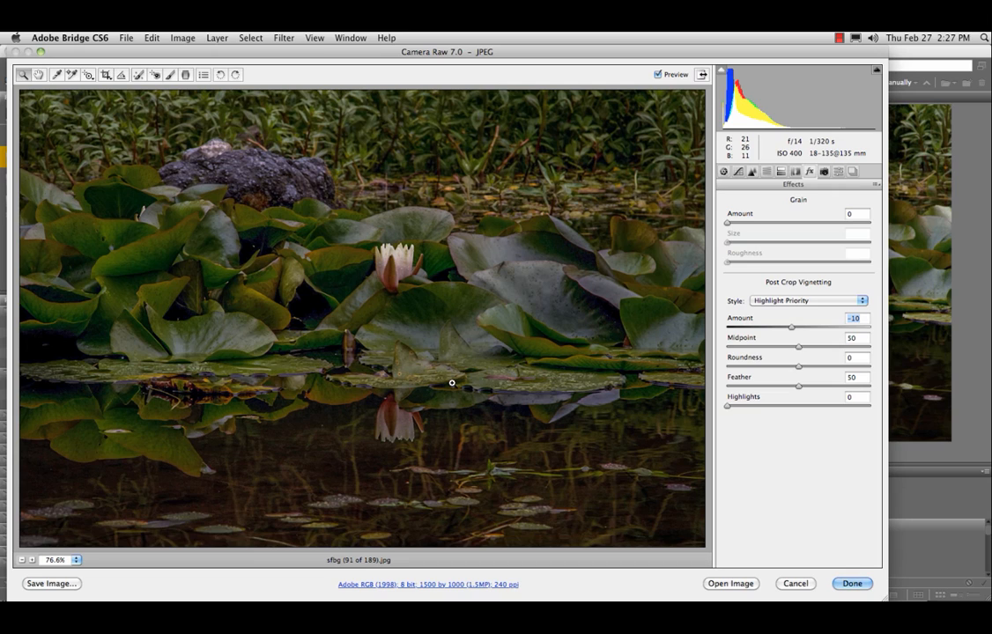
pyautogui.moveTo(450, 237)
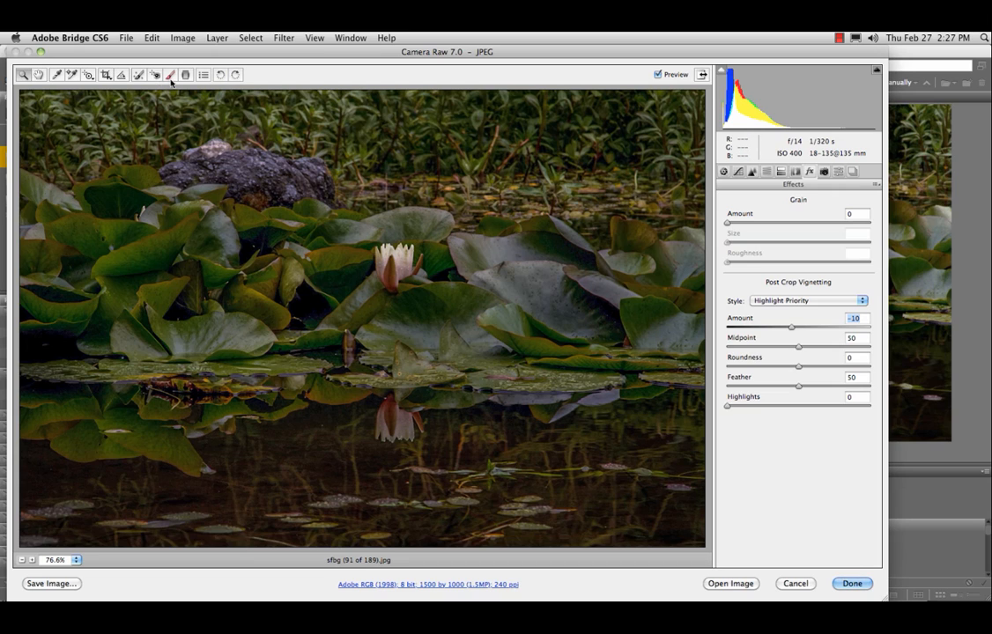
pyautogui.moveTo(170, 74)
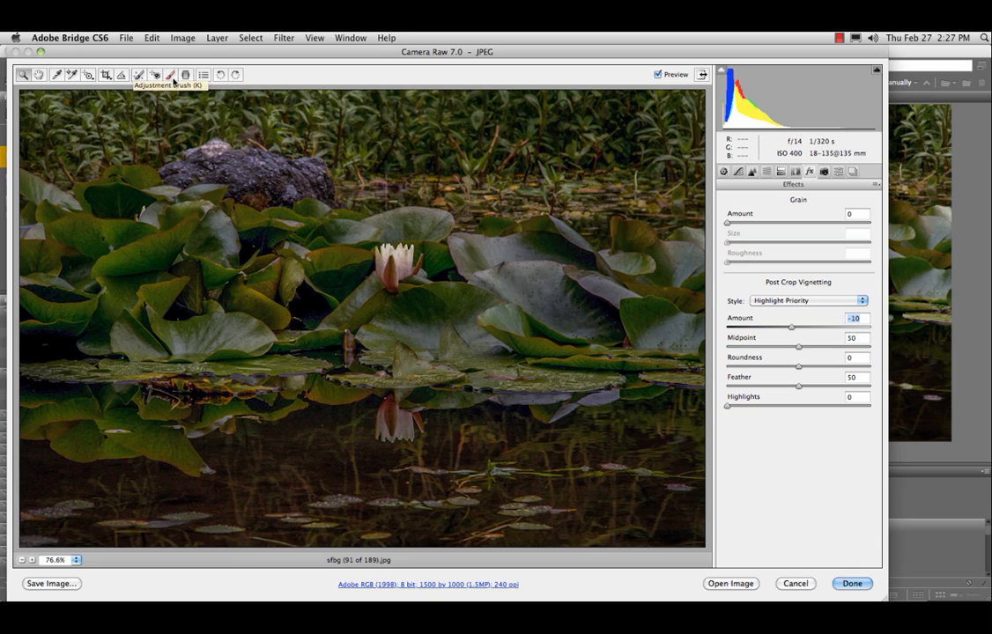
# Paint an adjustment brush mask with Clarity −70 onto part of the lily photo
pyautogui.click(155, 74)
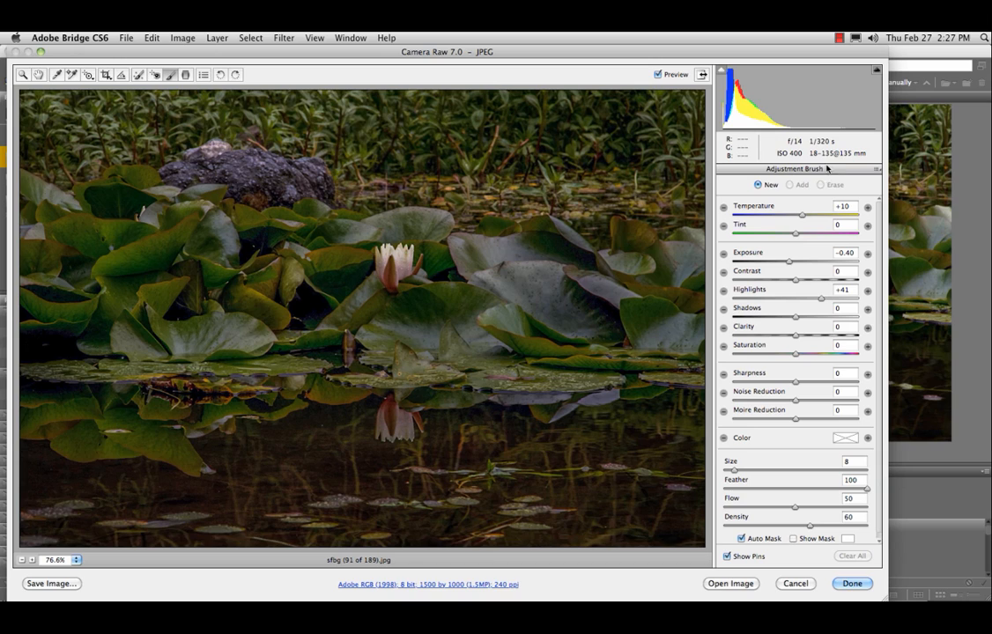
pyautogui.moveTo(789, 358)
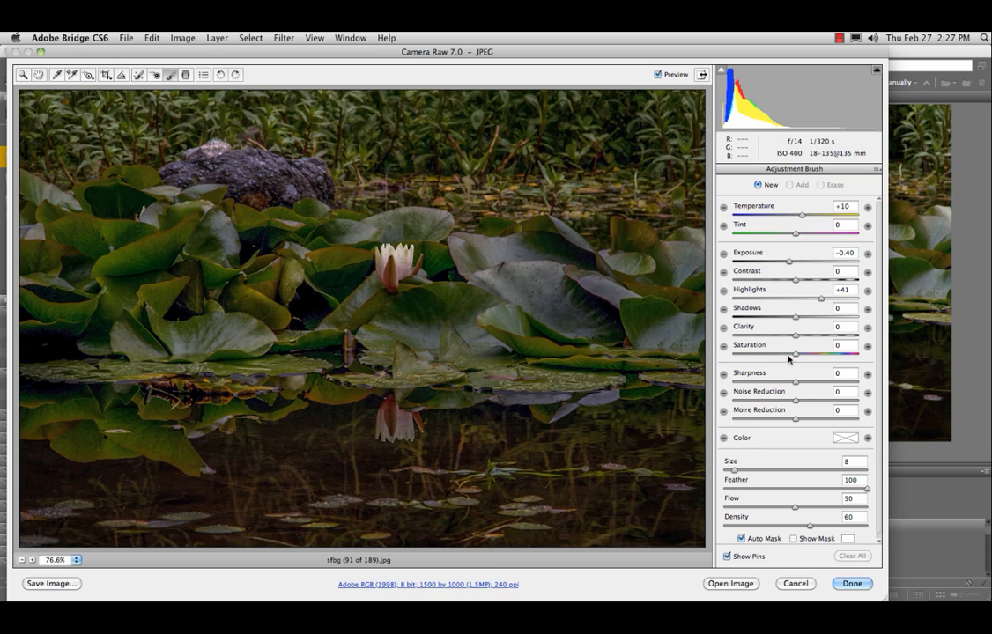
pyautogui.moveTo(793, 384)
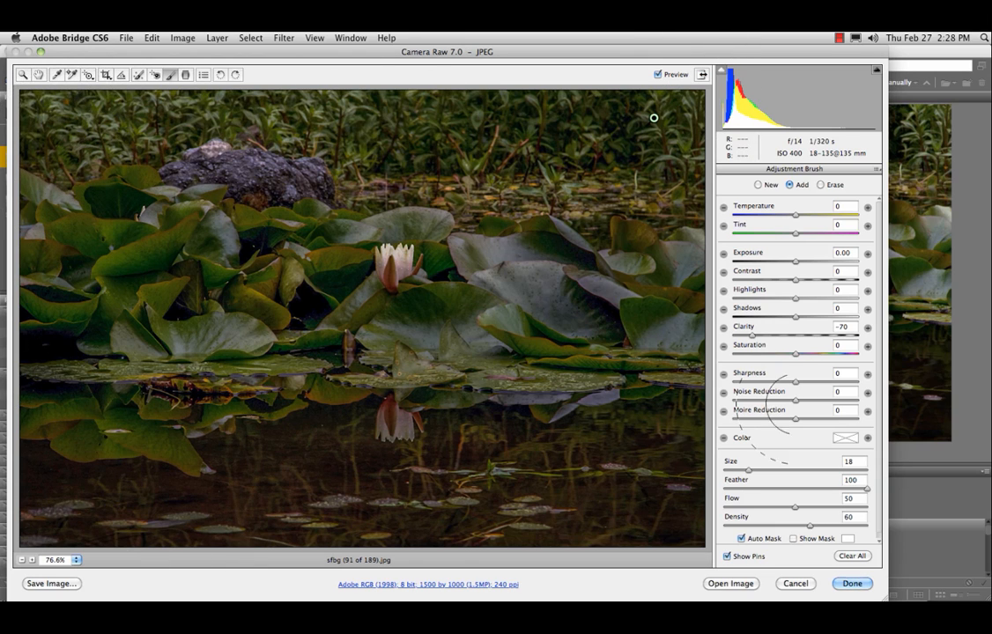
pyautogui.moveTo(753, 335); pyautogui.dragTo(731, 336)
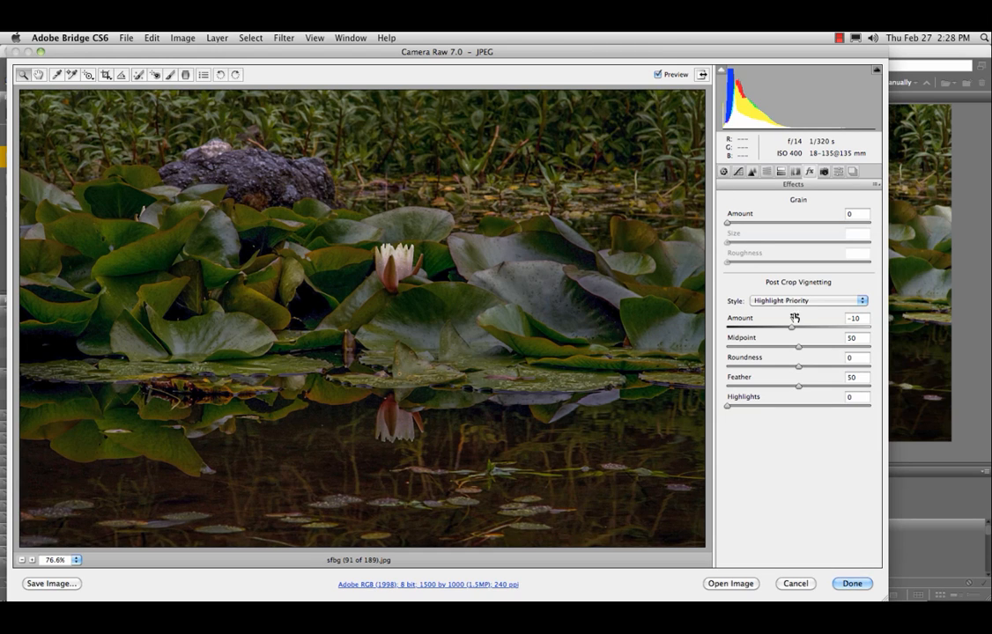
# Return to the Basic panel showing Shadows +100, Highlights −100, Clarity +41, Vibrance +31
pyautogui.click(726, 171)
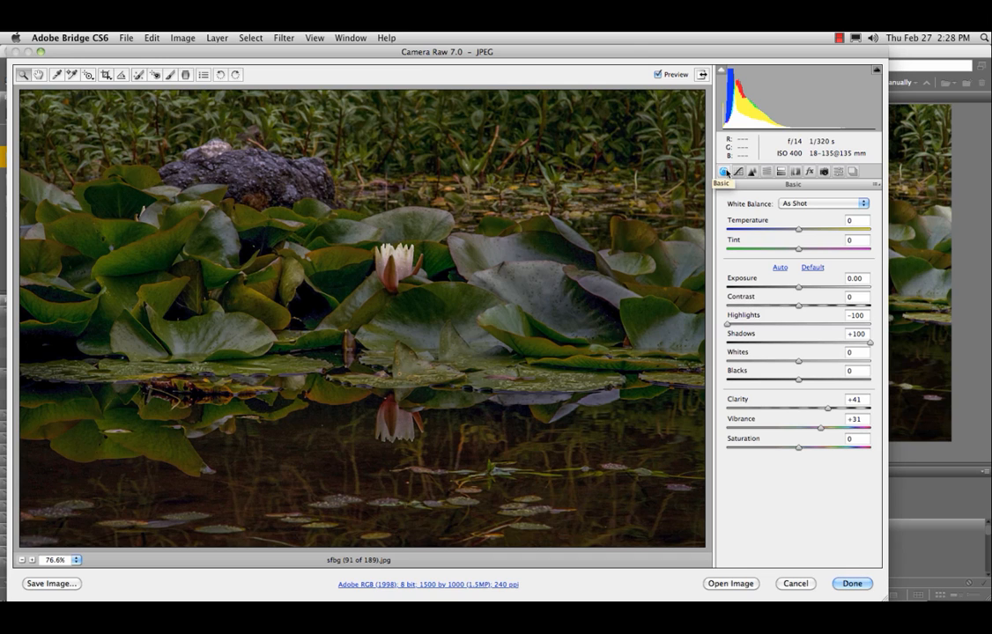
pyautogui.moveTo(942, 526)
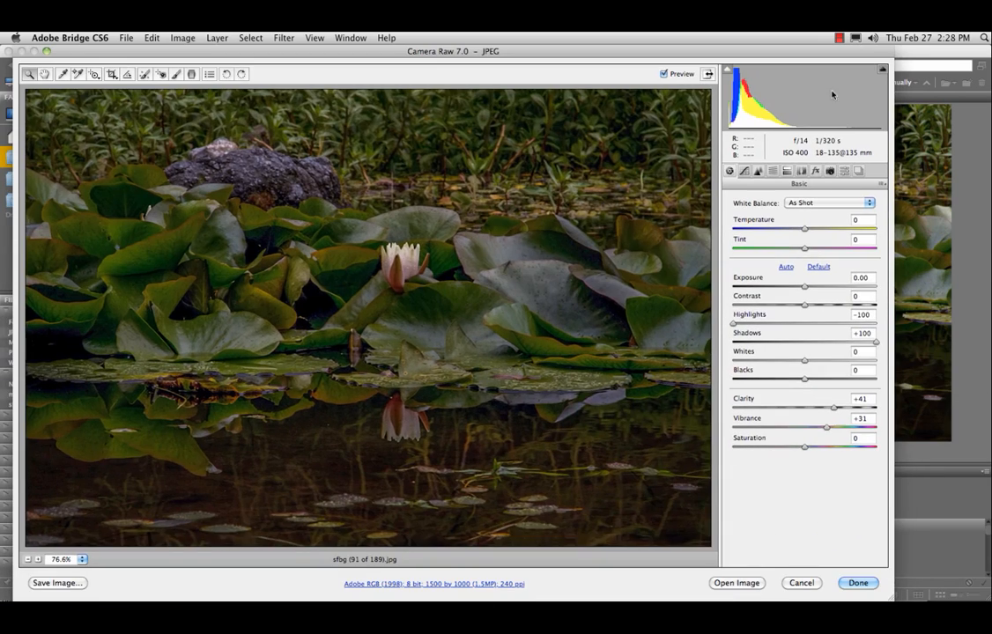
pyautogui.moveTo(378, 215)
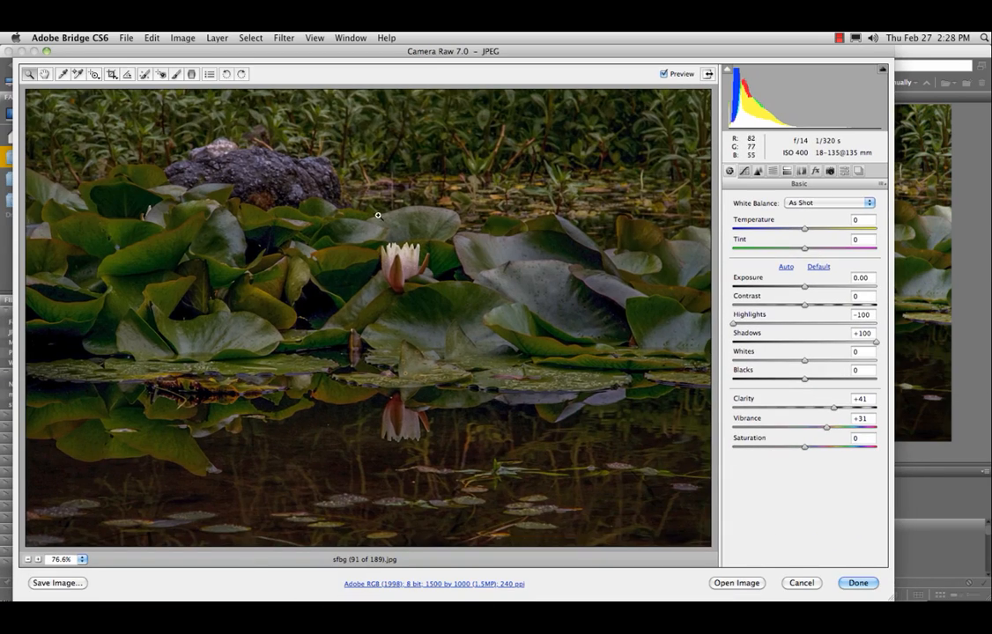
pyautogui.moveTo(411, 158)
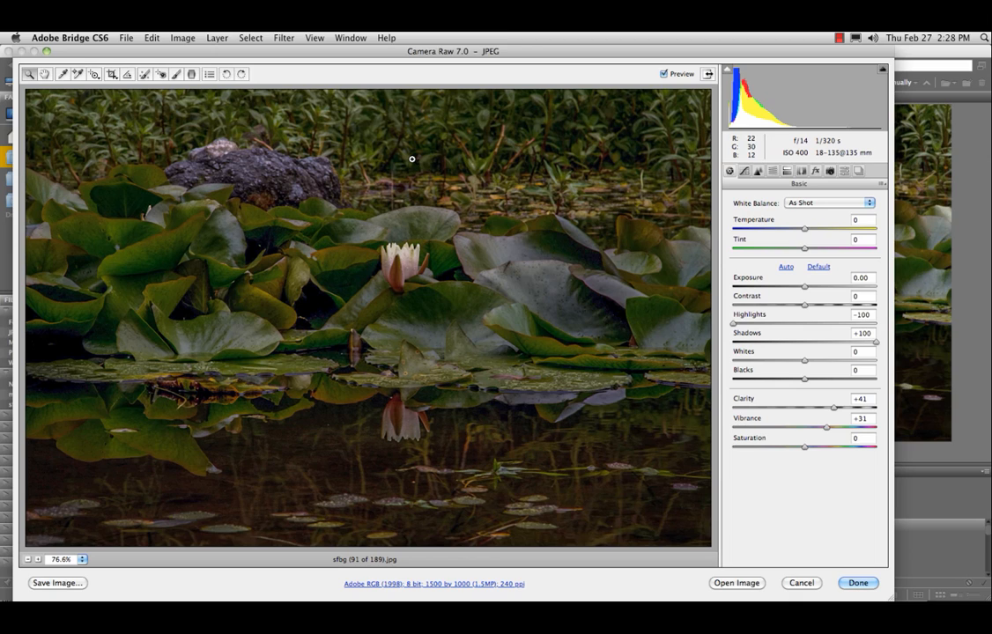
pyautogui.moveTo(336, 288)
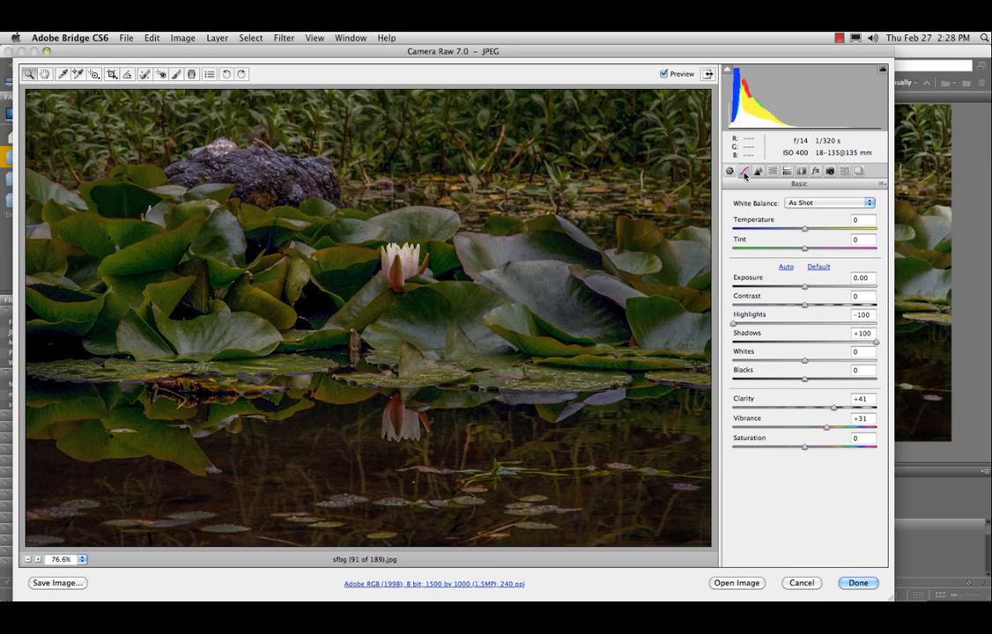
# Try the Medium Contrast curve, then pull a shadow point to input 66, output 58
pyautogui.click(743, 171)
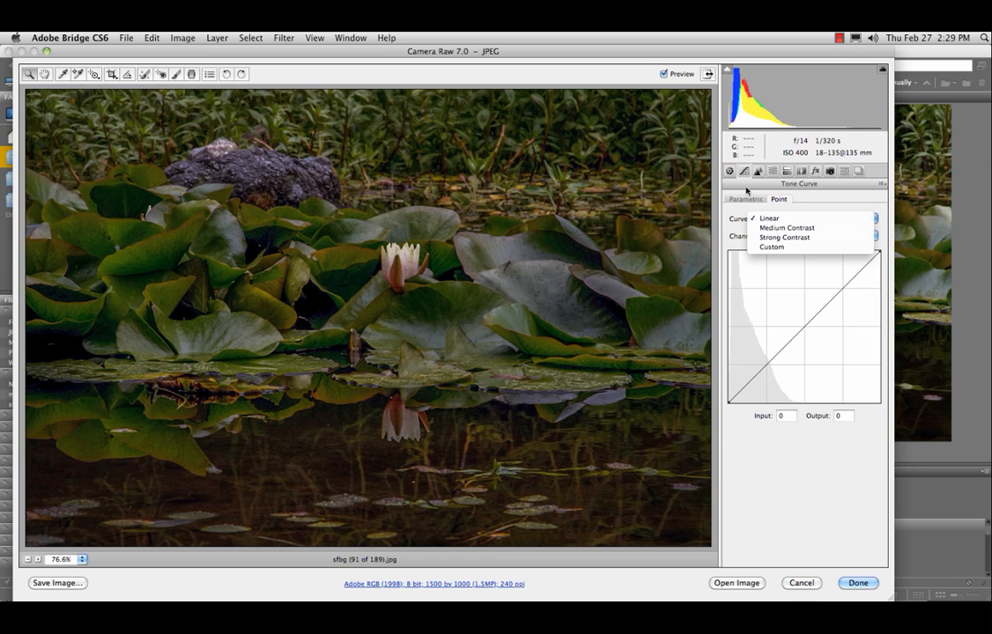
pyautogui.click(787, 227)
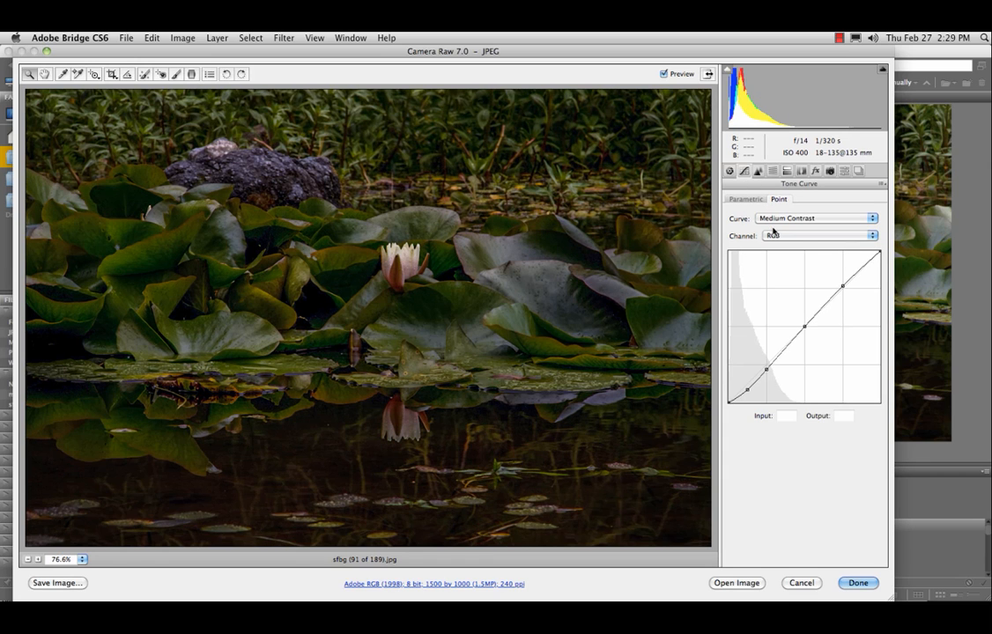
pyautogui.click(815, 218)
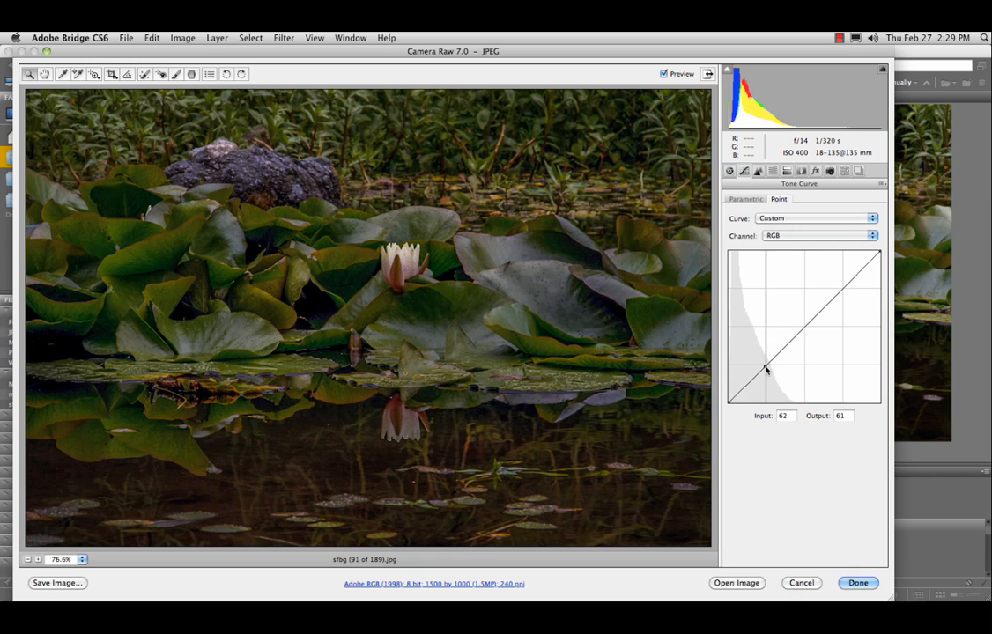
pyautogui.moveTo(765, 368); pyautogui.dragTo(768, 371)
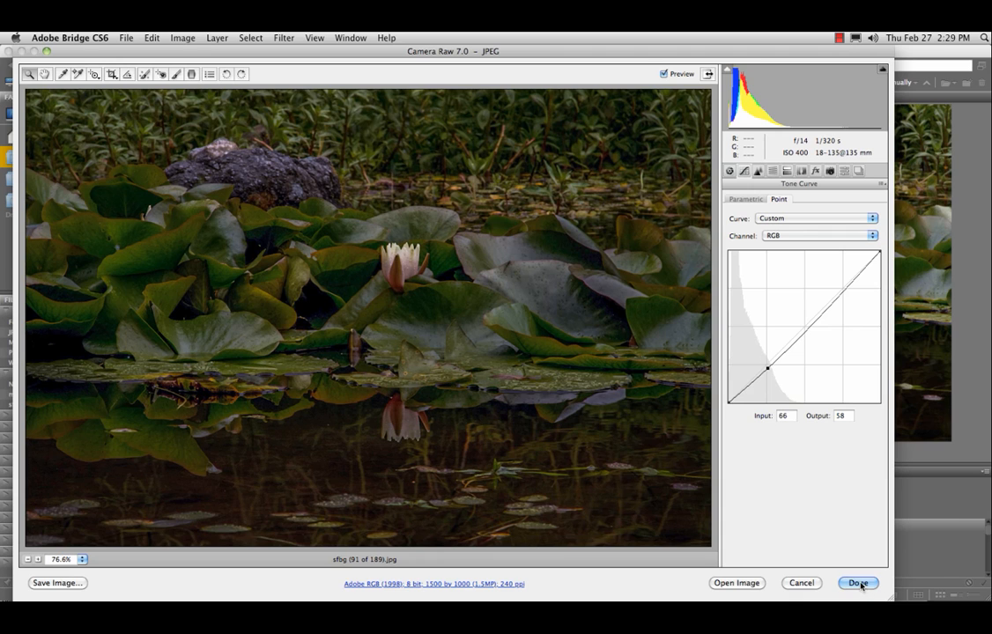
# Commit the Camera Raw edits and reopen the photo in Camera Raw from Photoshop
pyautogui.click(857, 582)
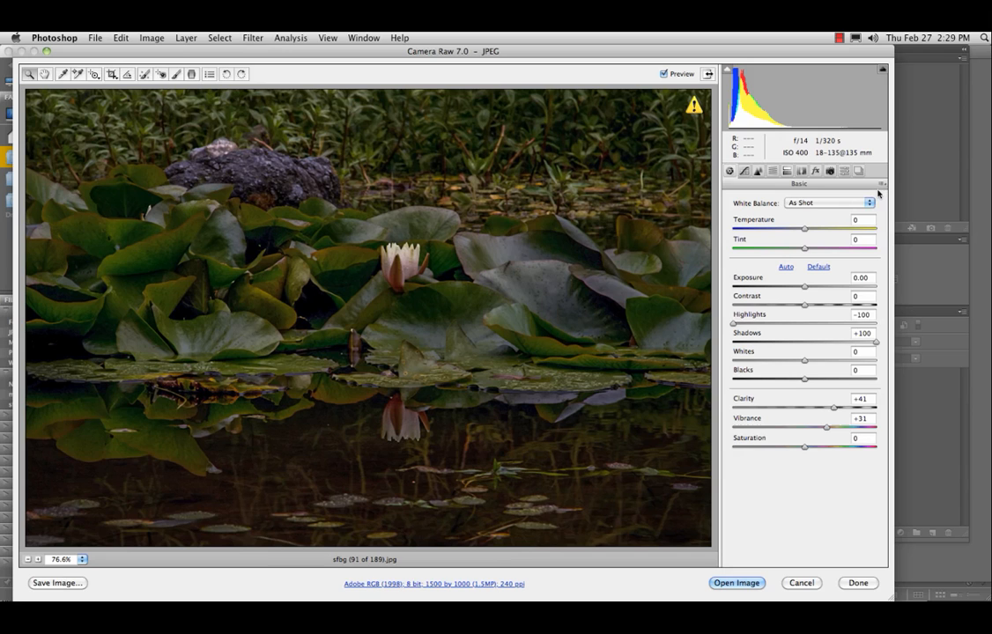
pyautogui.click(818, 267)
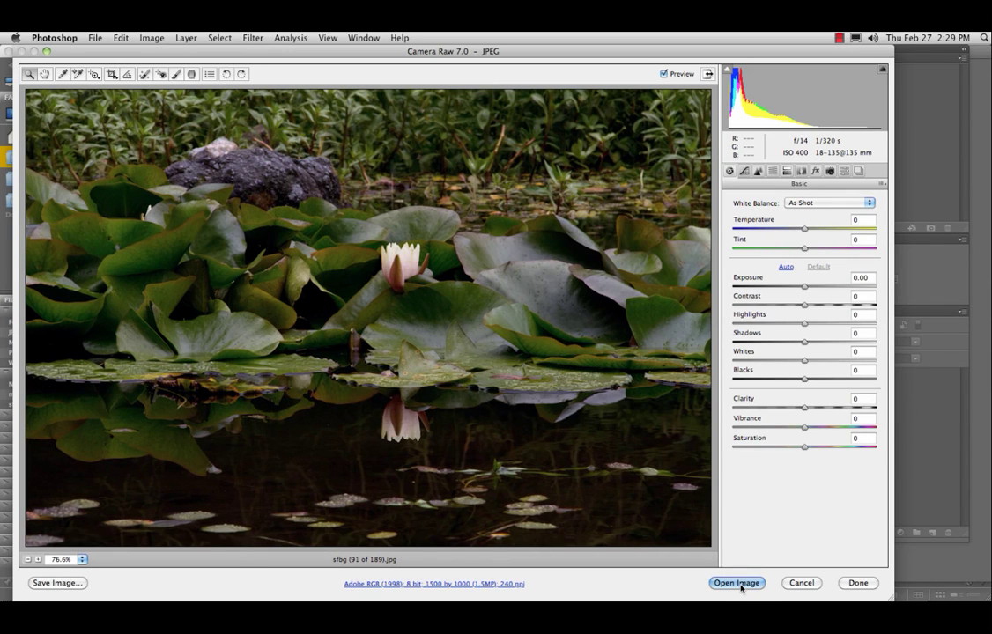
pyautogui.moveTo(736, 582)
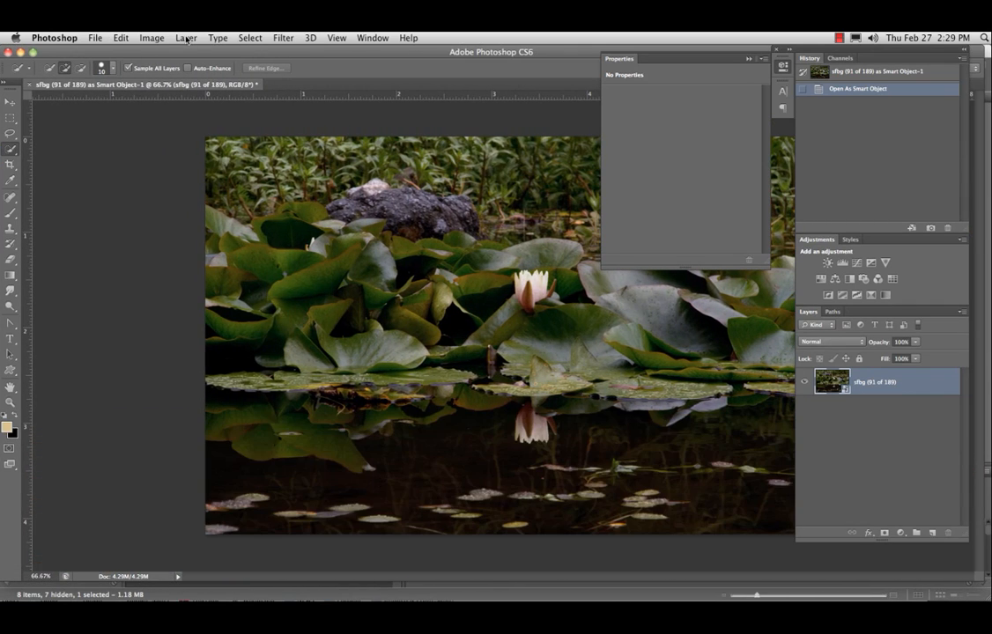
# Start Image > Adjustments > HDR Toning, agreeing to flatten the lily photo
pyautogui.click(152, 37)
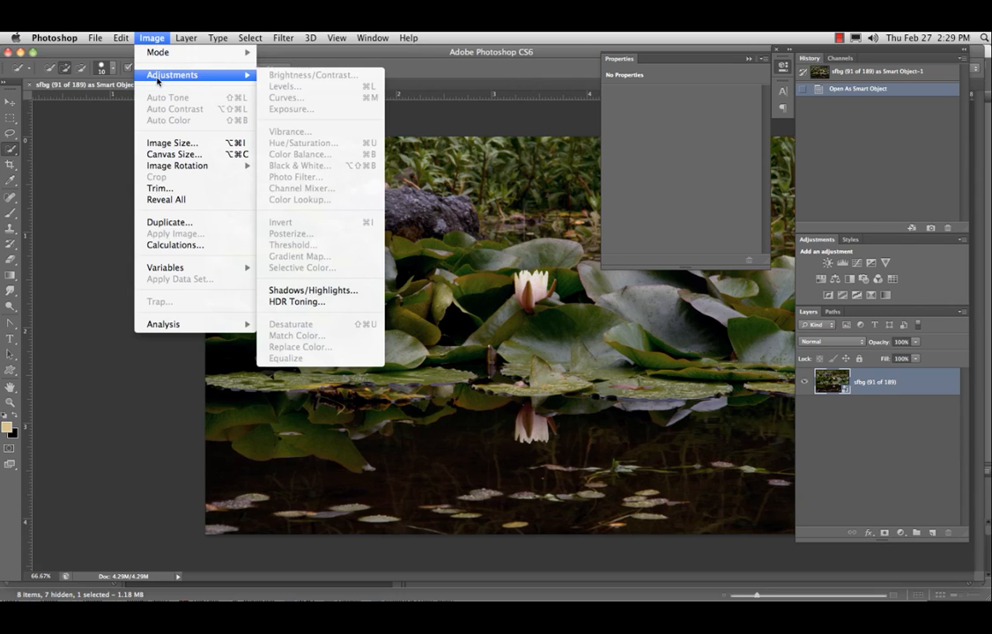
pyautogui.moveTo(297, 301)
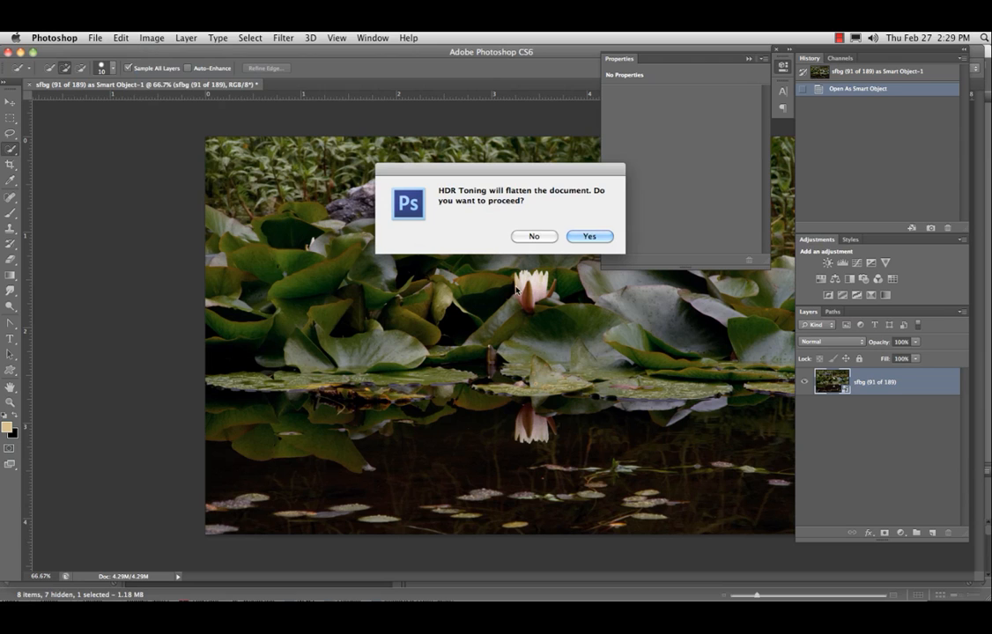
pyautogui.click(589, 236)
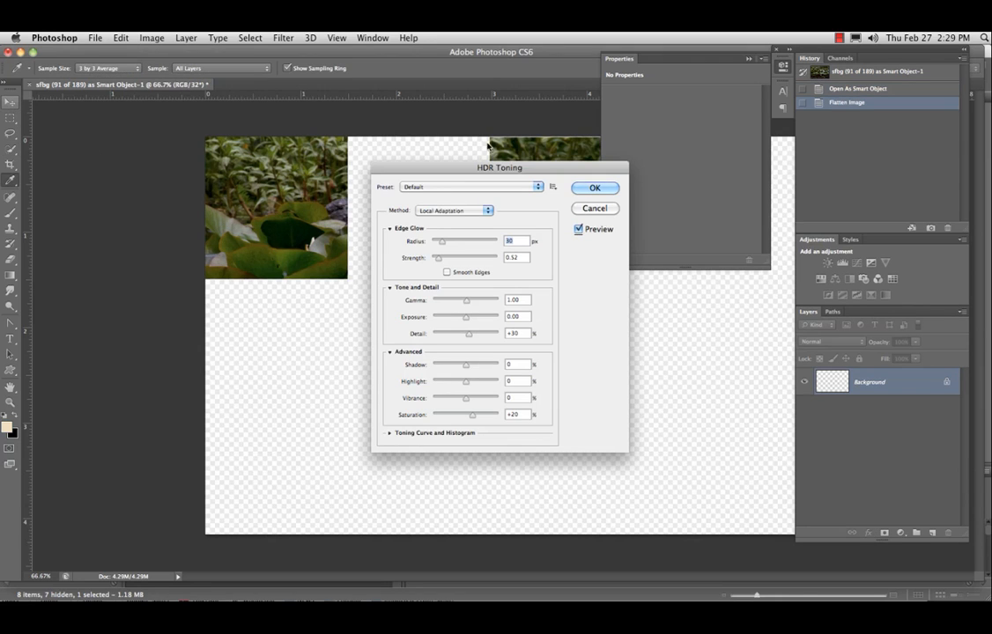
# Move the HDR Toning dialog aside and preview the Saturated and Photorealistic presets
pyautogui.moveTo(499, 168); pyautogui.dragTo(181, 161)
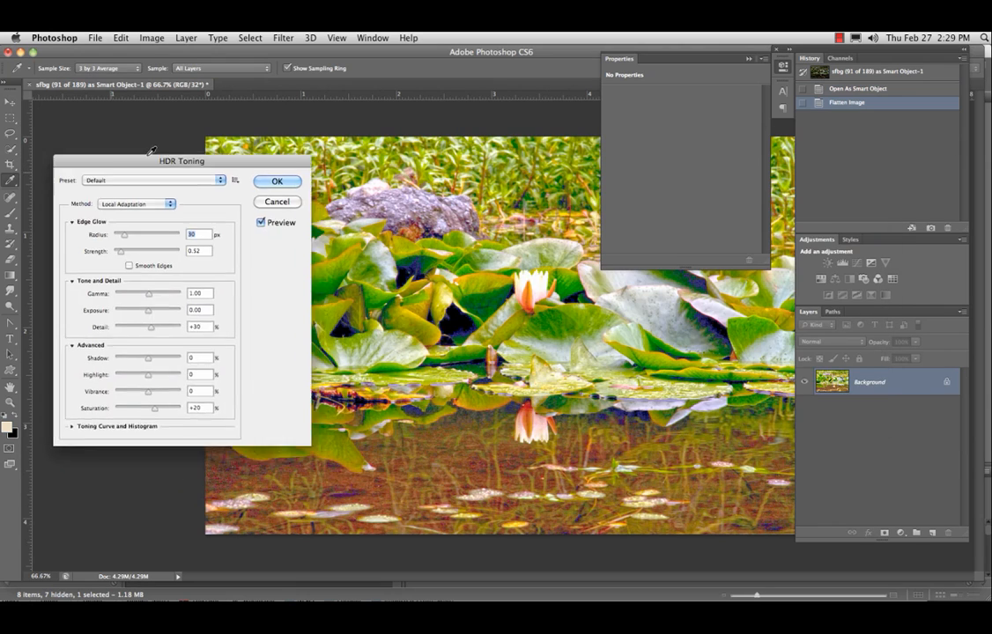
pyautogui.moveTo(180, 160); pyautogui.dragTo(805, 161)
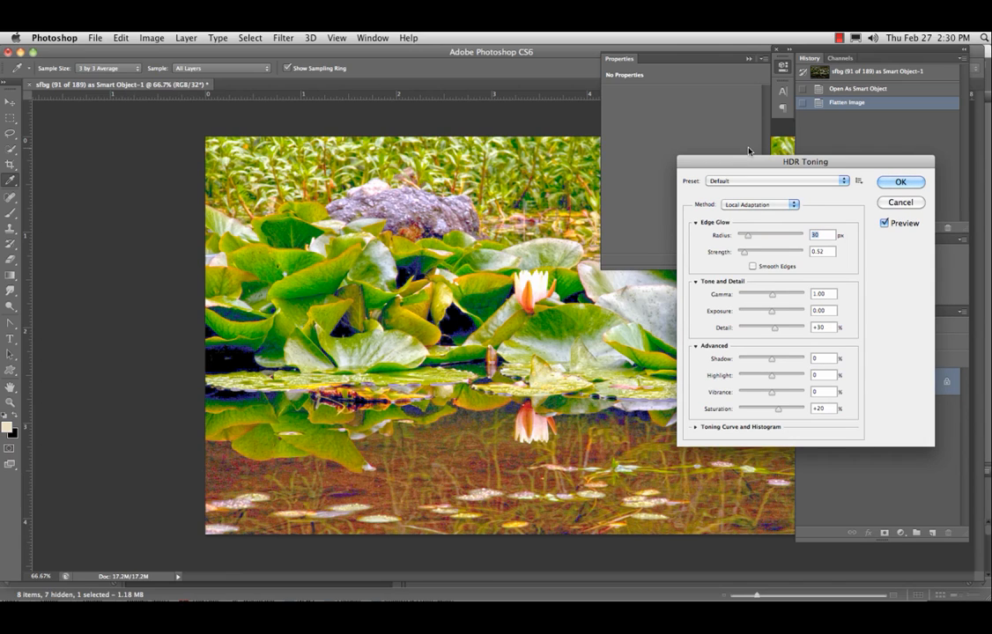
pyautogui.moveTo(764, 234)
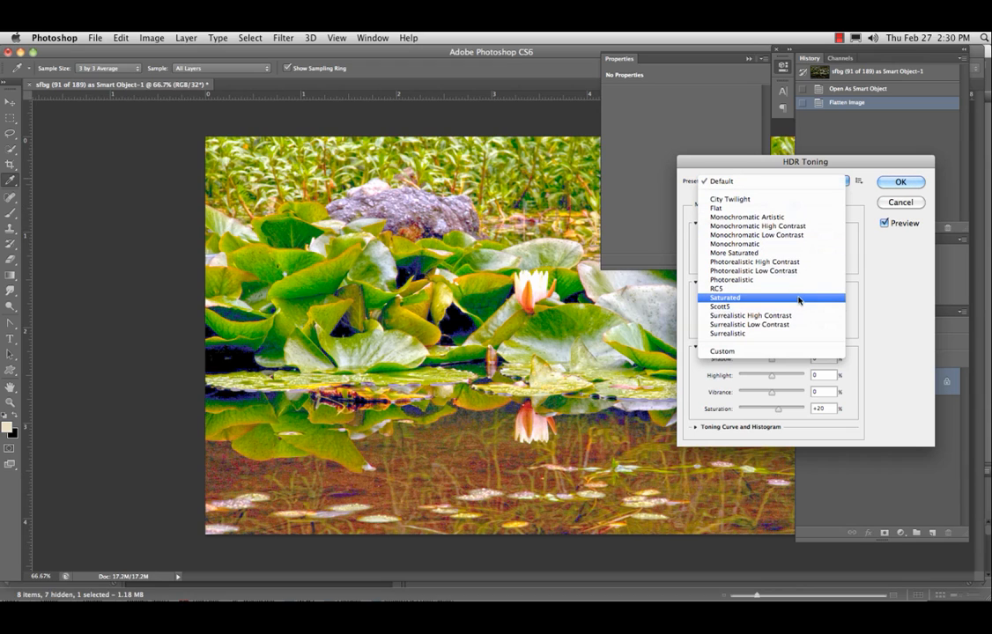
pyautogui.click(724, 297)
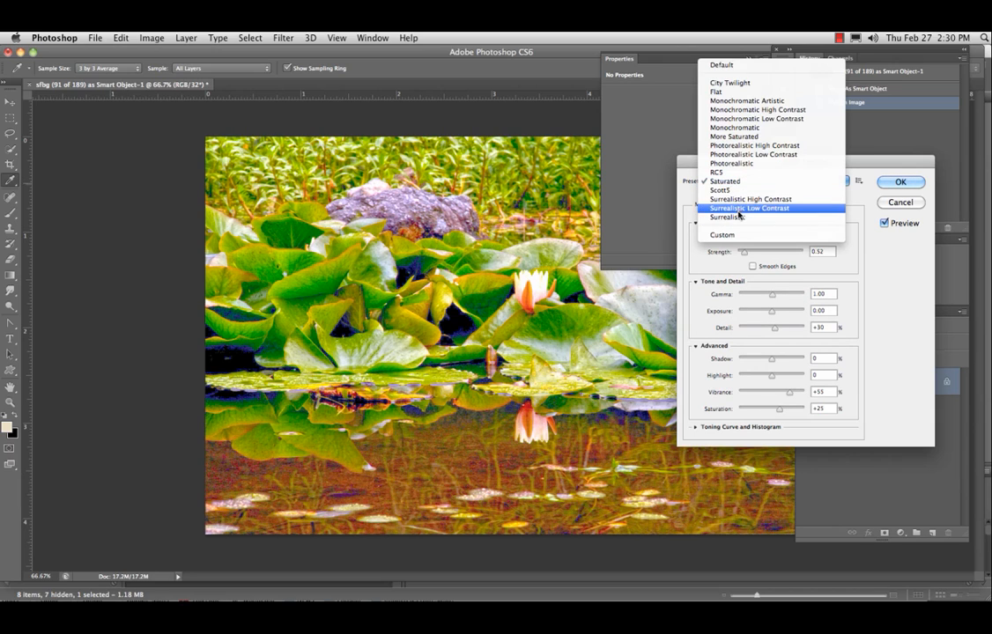
pyautogui.click(732, 163)
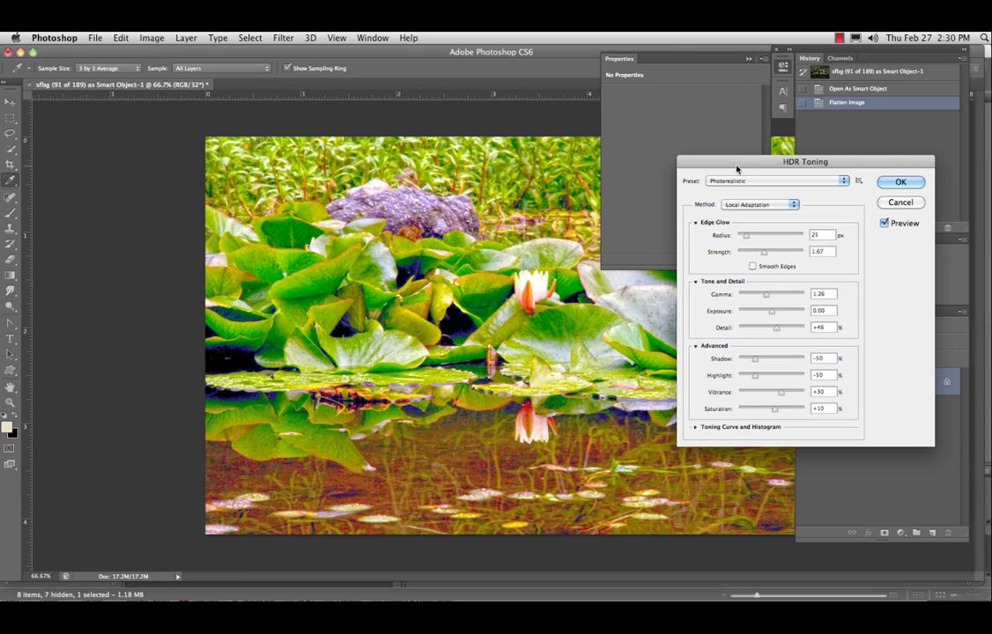
# Go back to the Default preset, keeping Local Adaptation as the method
pyautogui.click(776, 181)
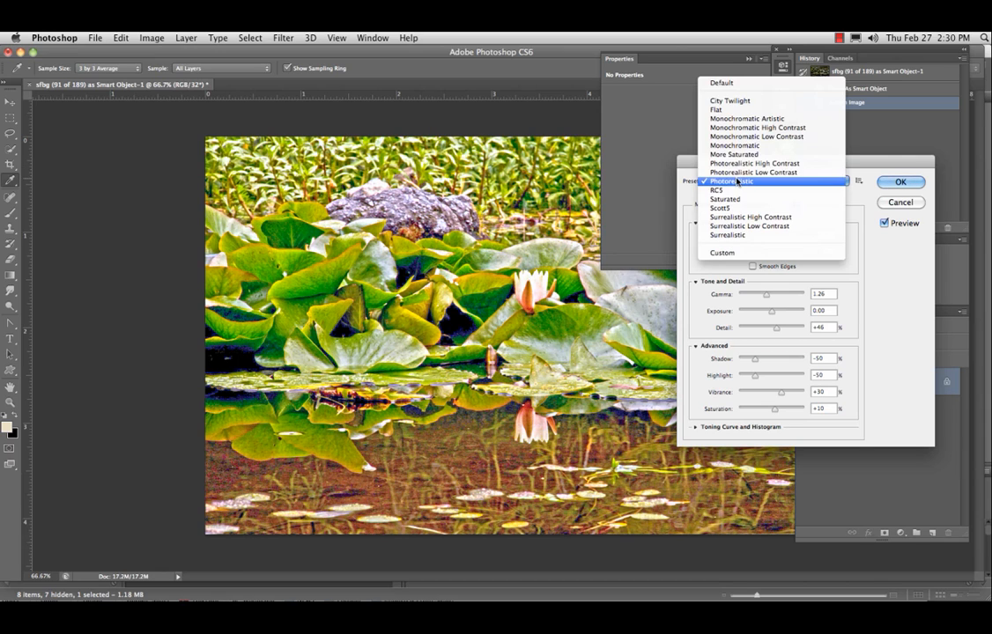
pyautogui.click(722, 82)
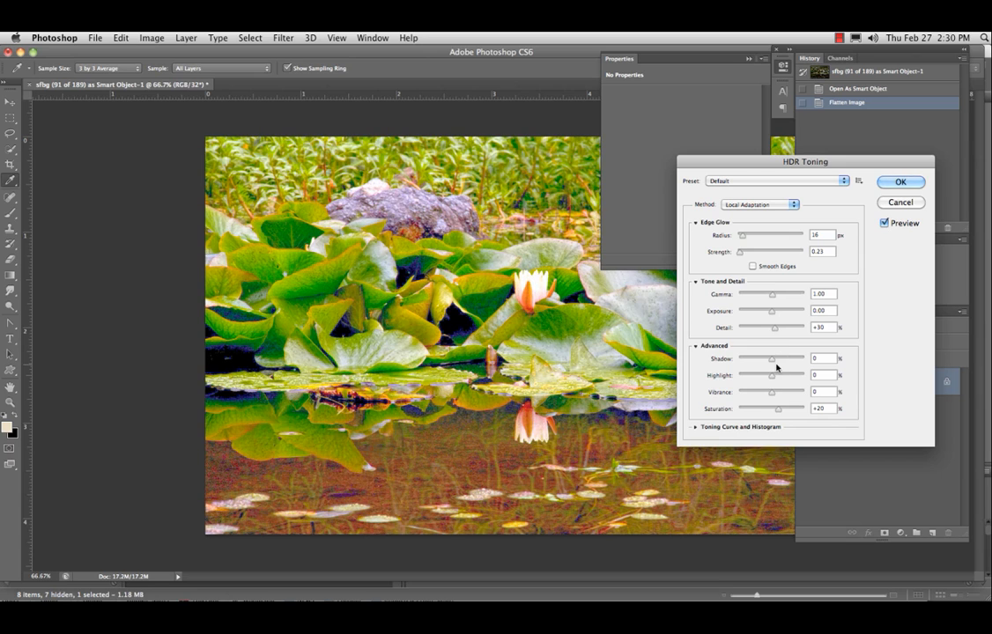
pyautogui.click(759, 205)
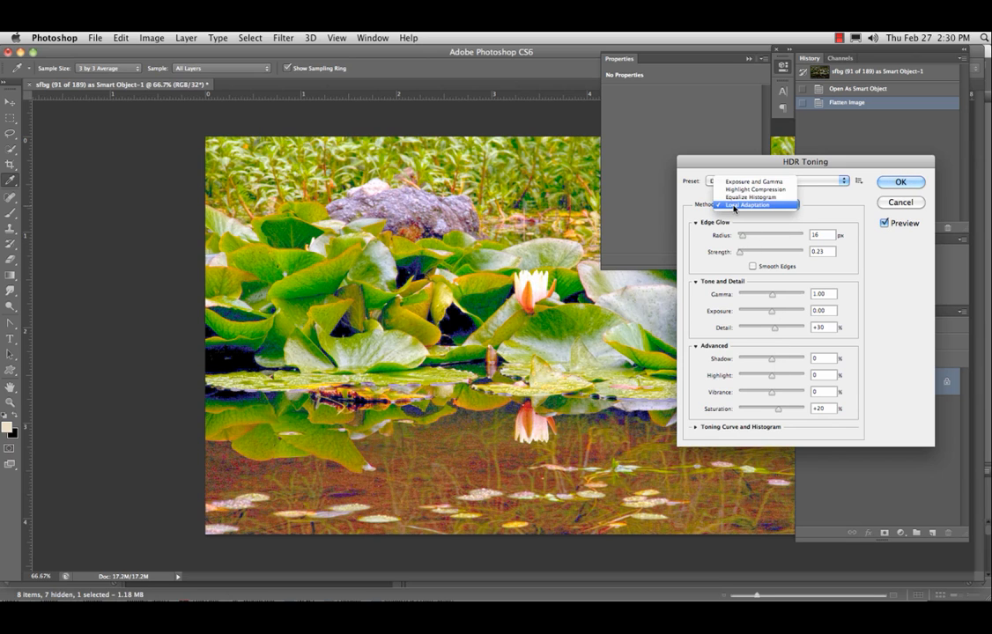
pyautogui.click(748, 204)
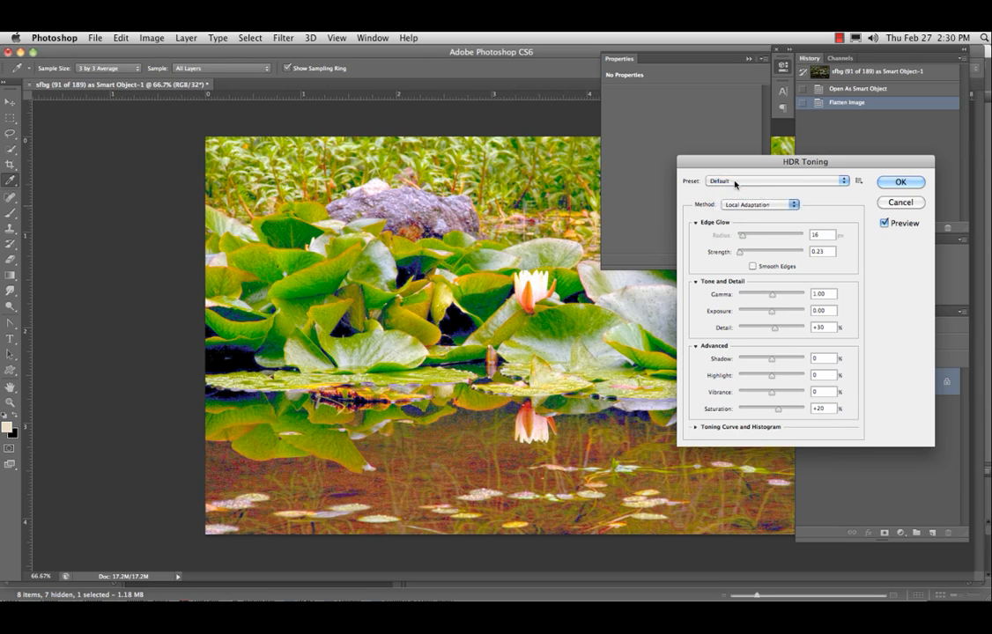
pyautogui.click(759, 204)
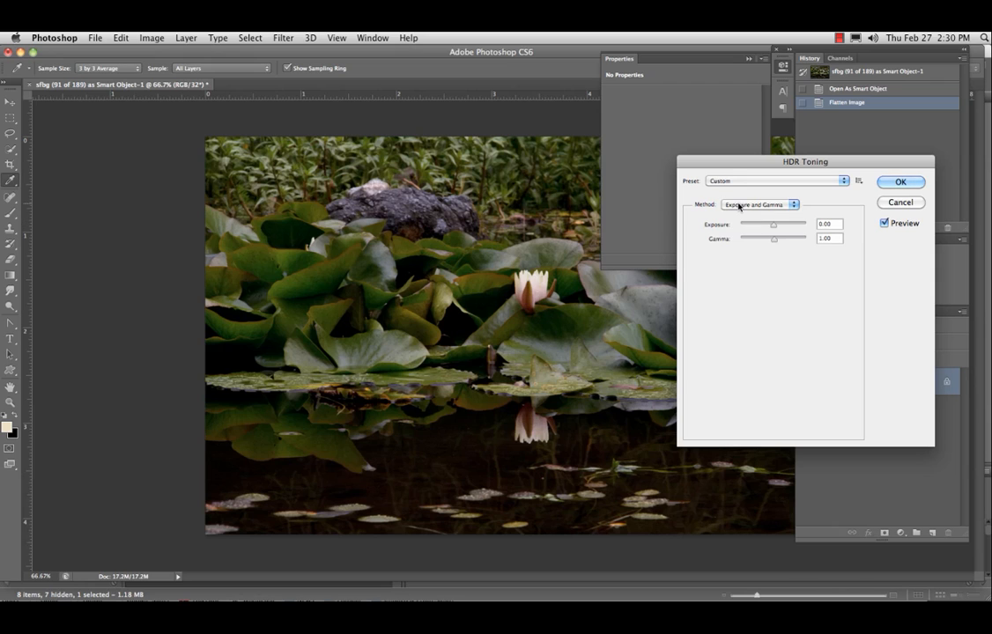
pyautogui.click(759, 205)
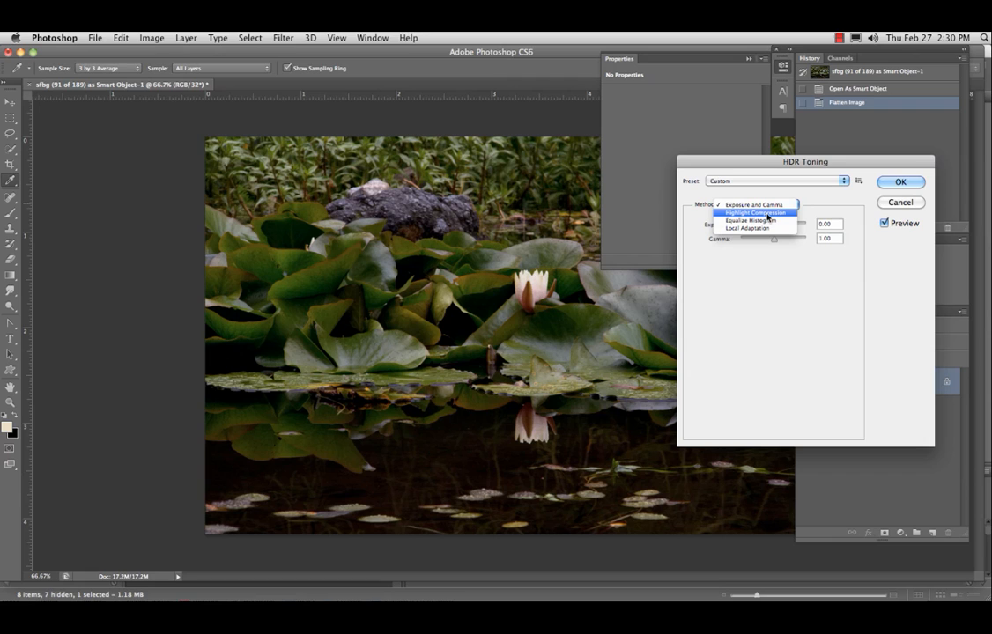
pyautogui.moveTo(749, 228)
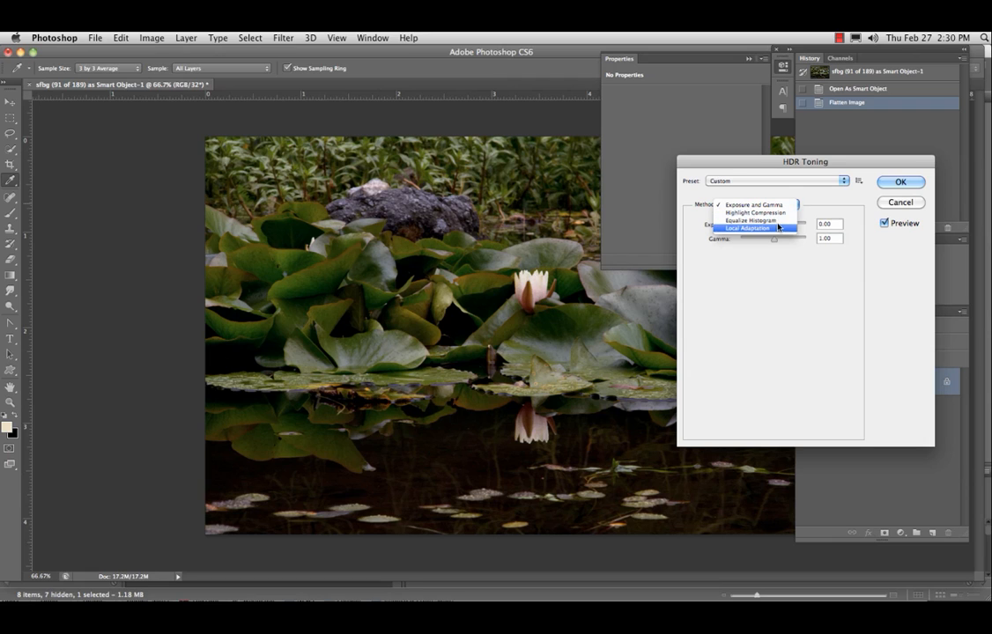
pyautogui.click(753, 204)
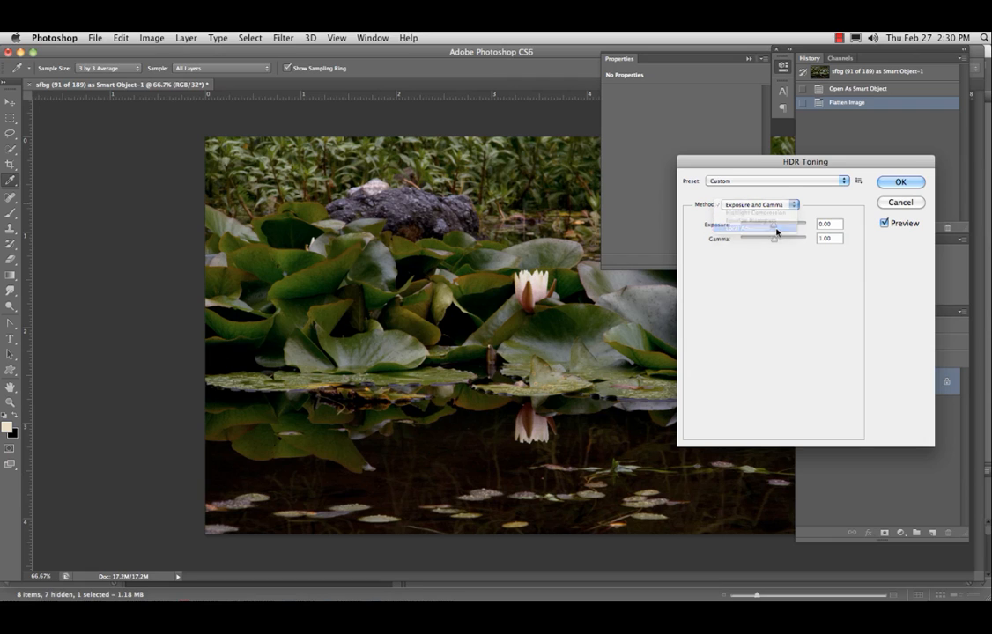
pyautogui.click(759, 204)
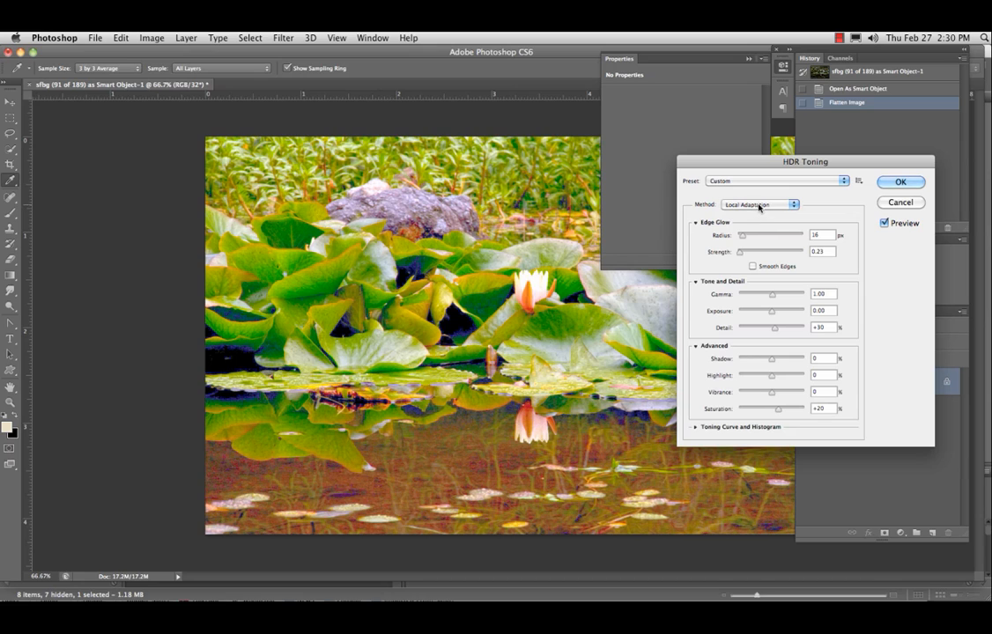
pyautogui.moveTo(641, 268)
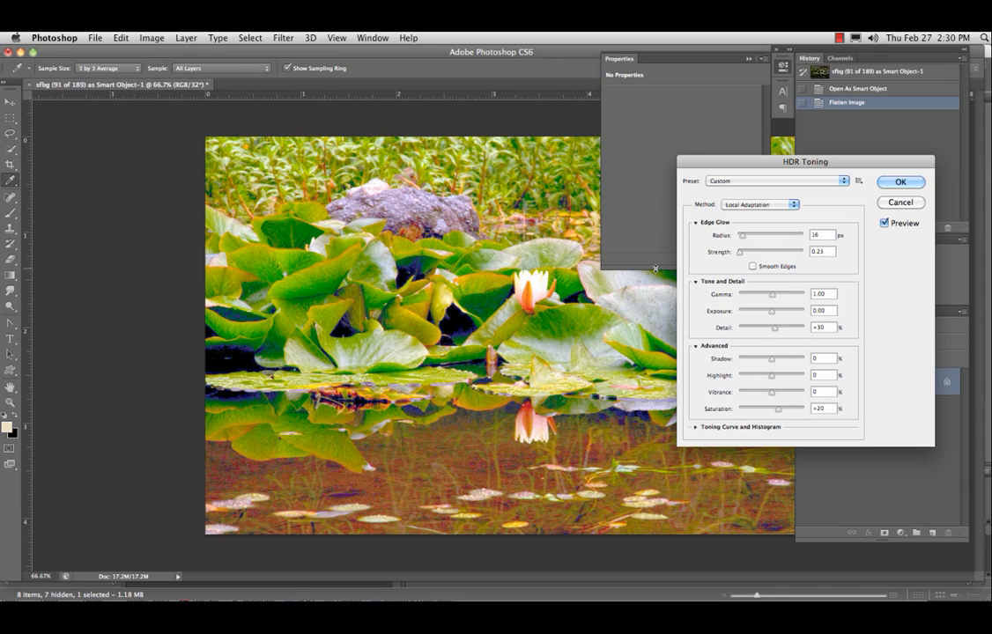
pyautogui.moveTo(761, 210)
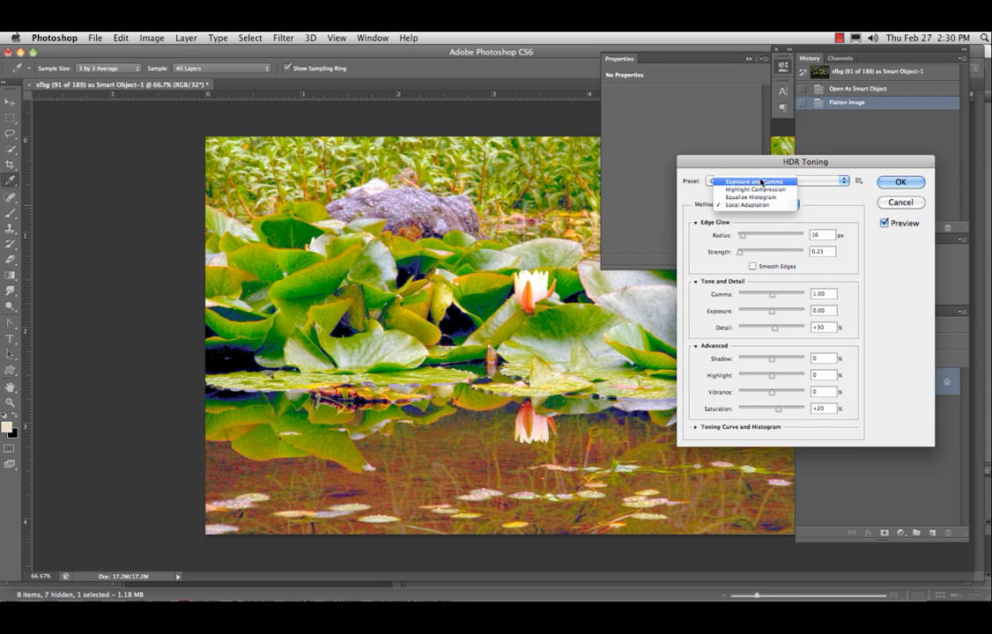
# Apply Exposure and Gamma toning with exposure 0 and gamma 0.77, after comparing the preview
pyautogui.click(753, 181)
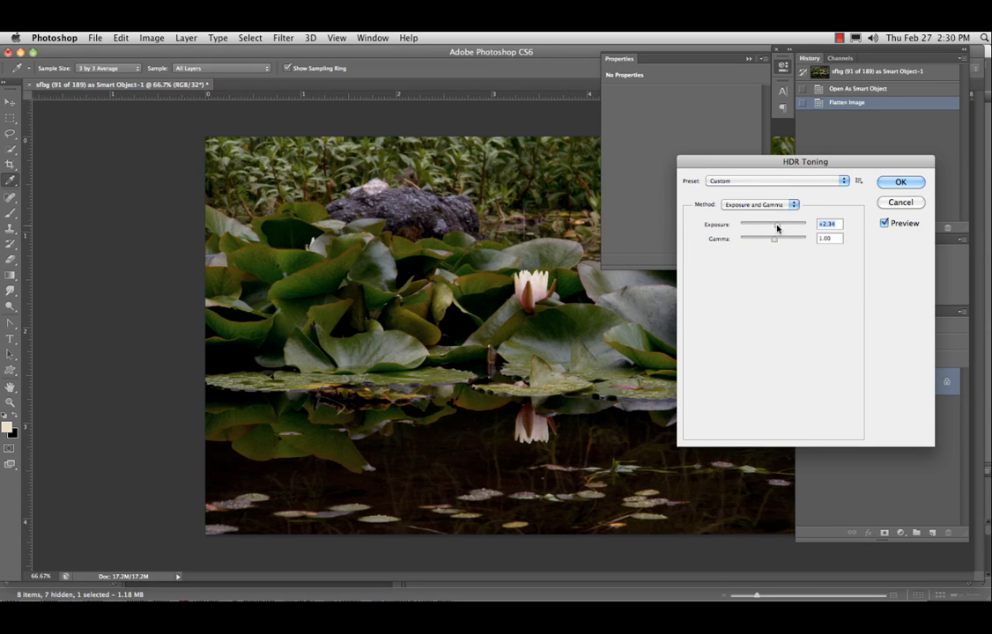
pyautogui.moveTo(788, 229); pyautogui.dragTo(773, 230)
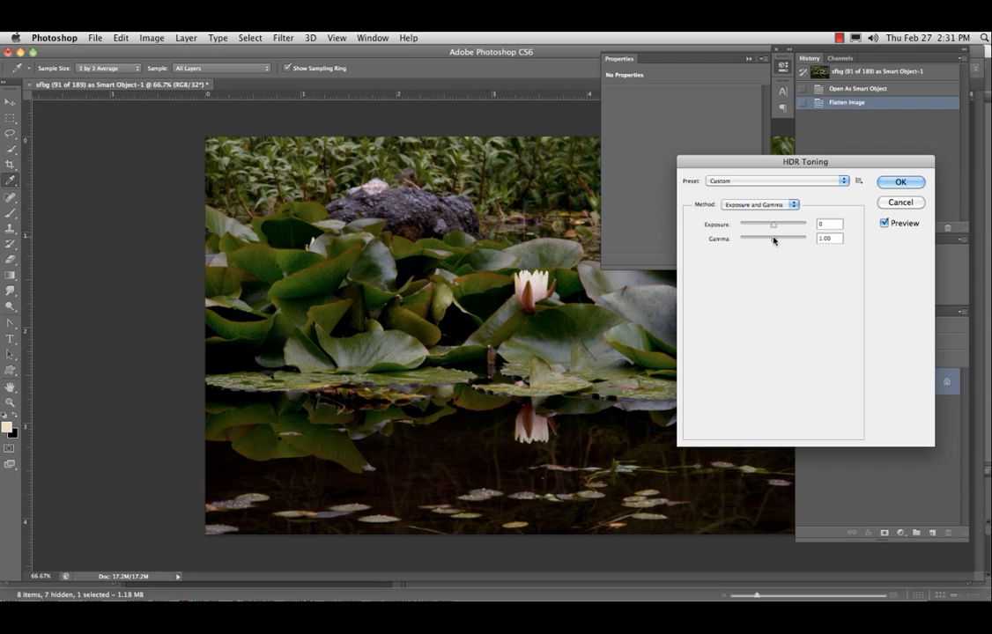
pyautogui.moveTo(773, 238); pyautogui.dragTo(778, 239)
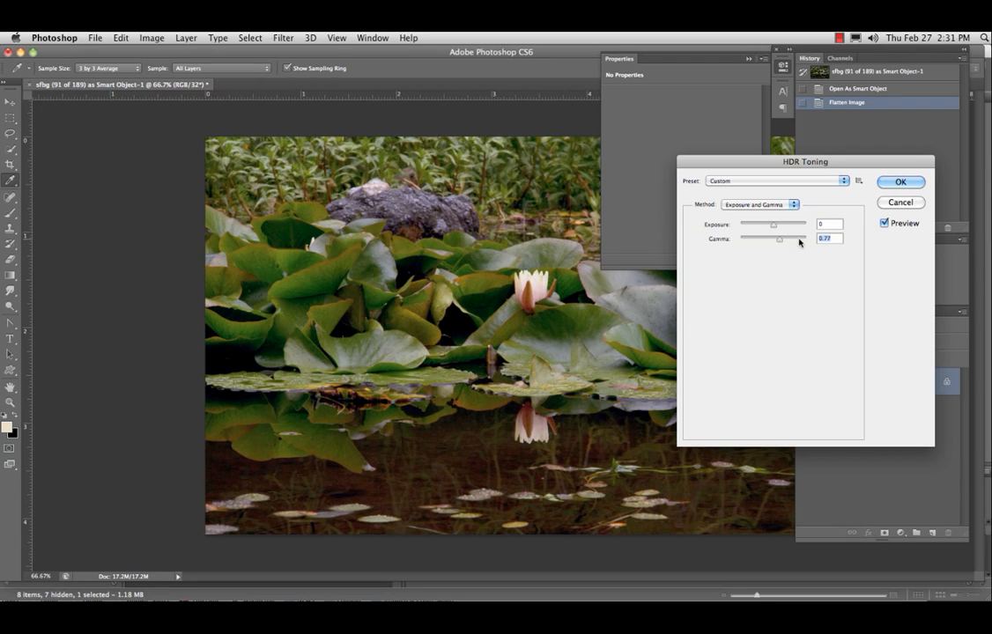
pyautogui.click(884, 223)
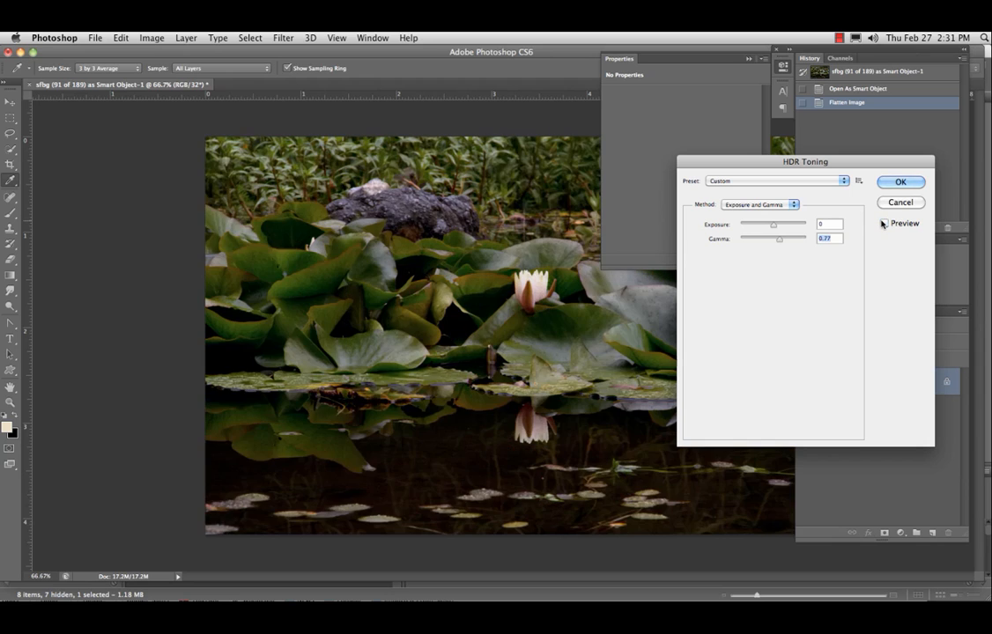
pyautogui.click(884, 223)
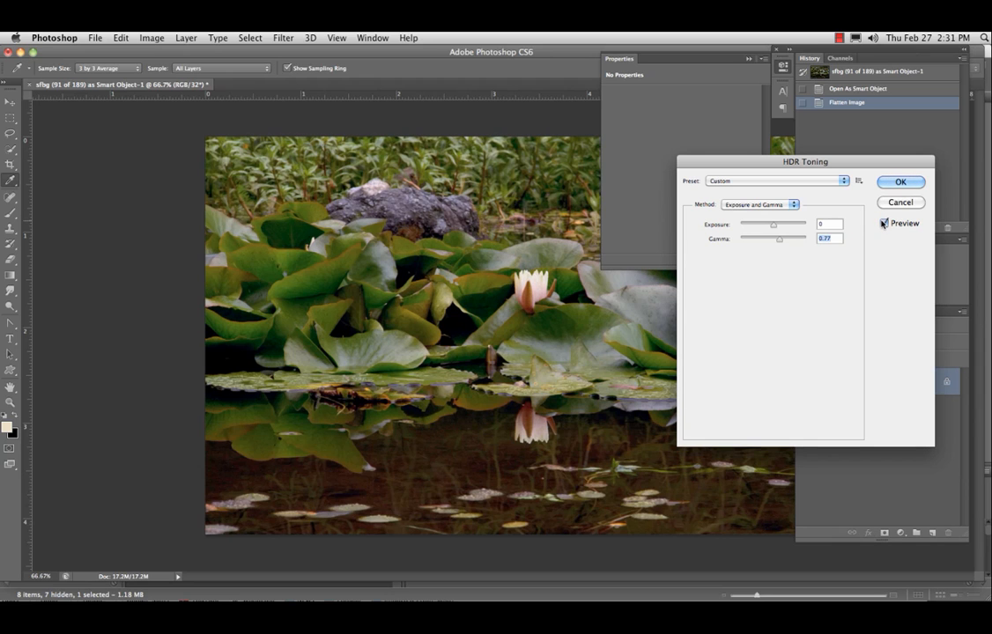
pyautogui.click(884, 223)
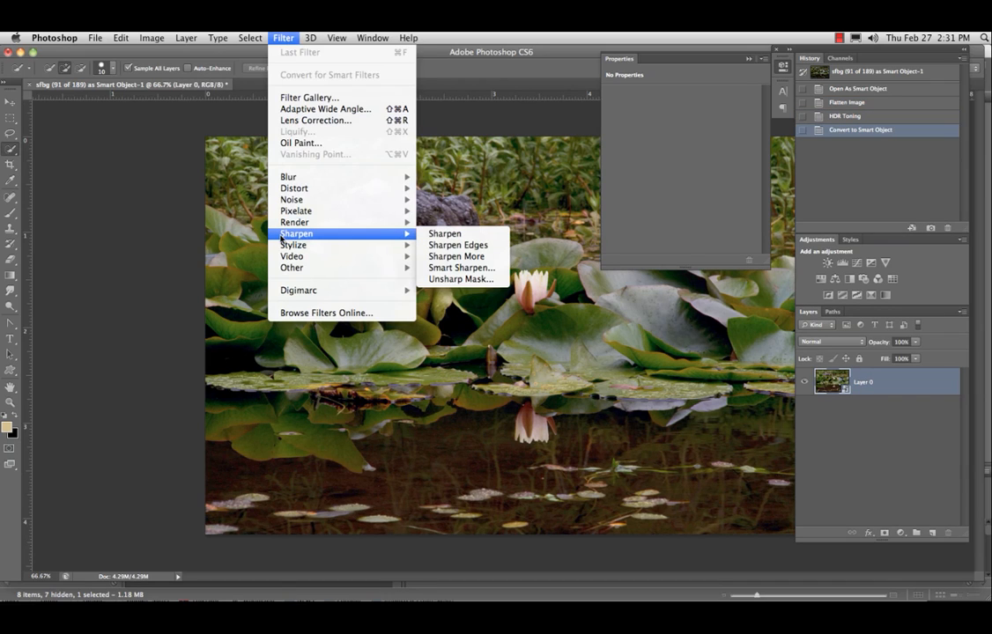
pyautogui.moveTo(461, 279)
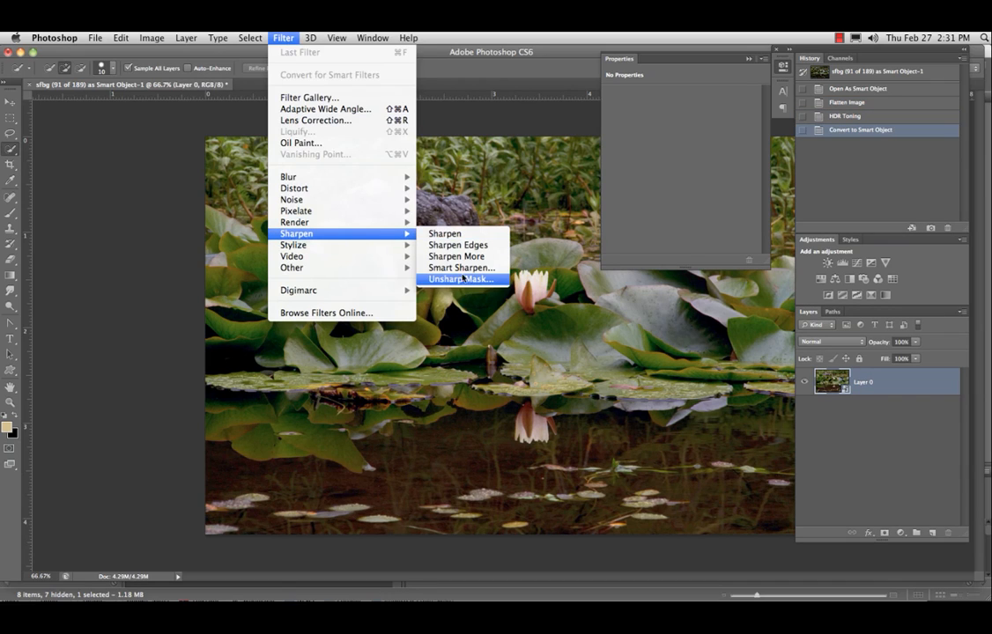
# Apply Unsharp Mask as a smart filter at 60% amount, 1.0 pixel radius
pyautogui.click(459, 278)
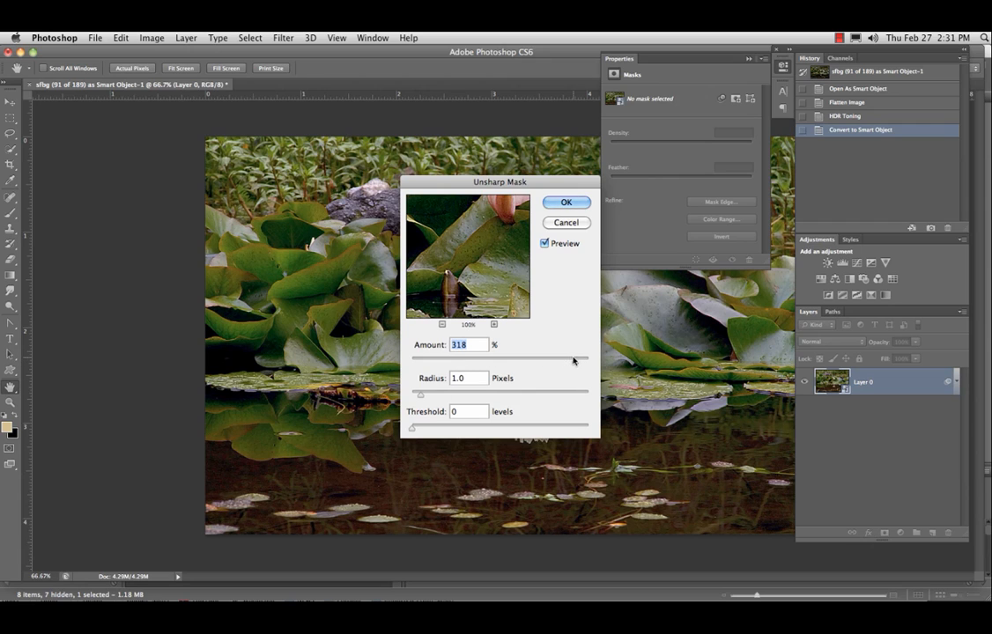
pyautogui.moveTo(572, 361)
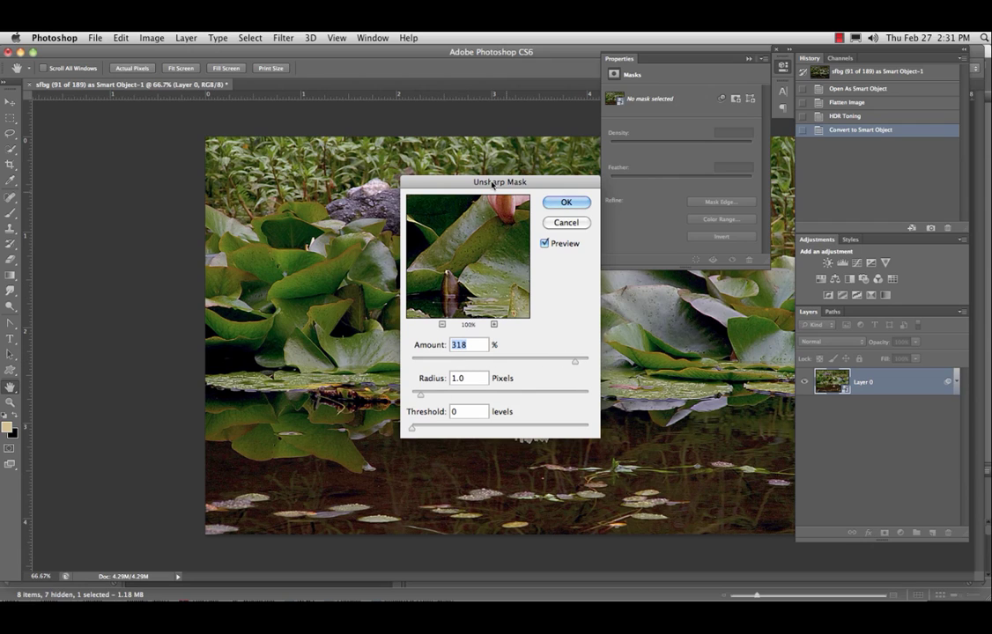
pyautogui.moveTo(469, 267)
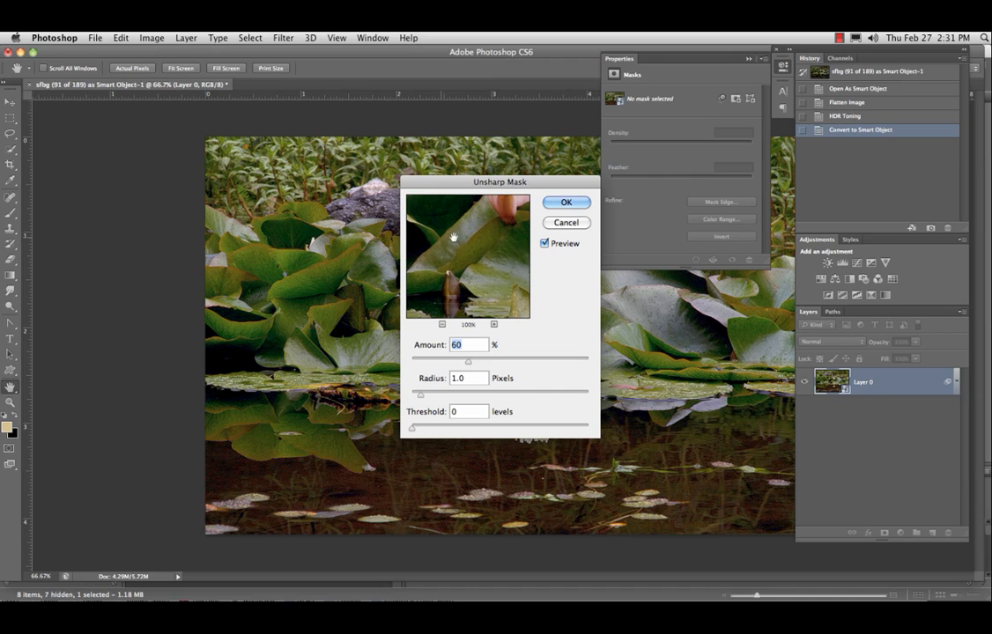
pyautogui.click(566, 202)
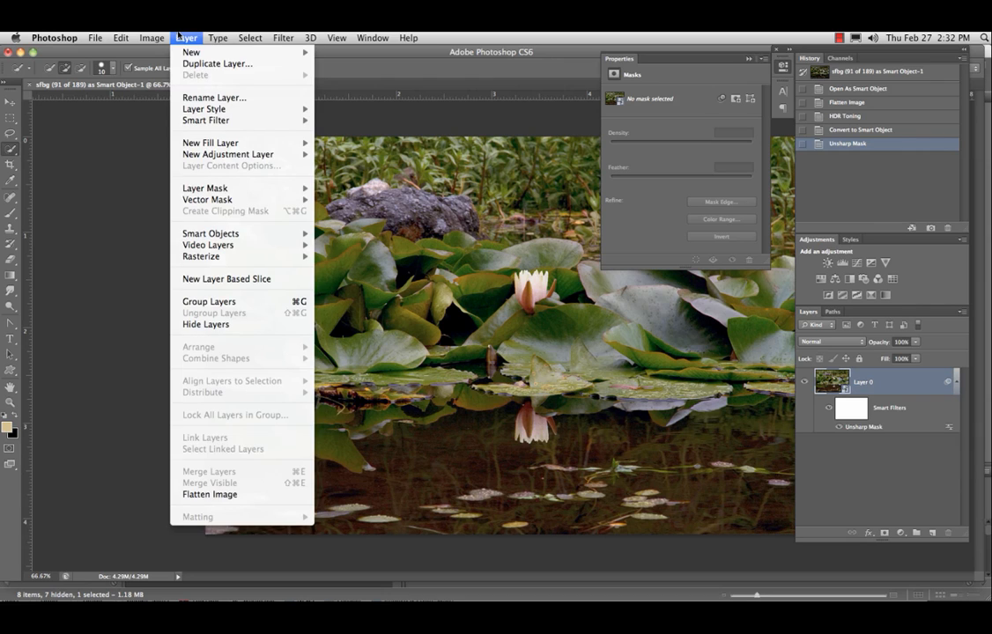
pyautogui.click(152, 37)
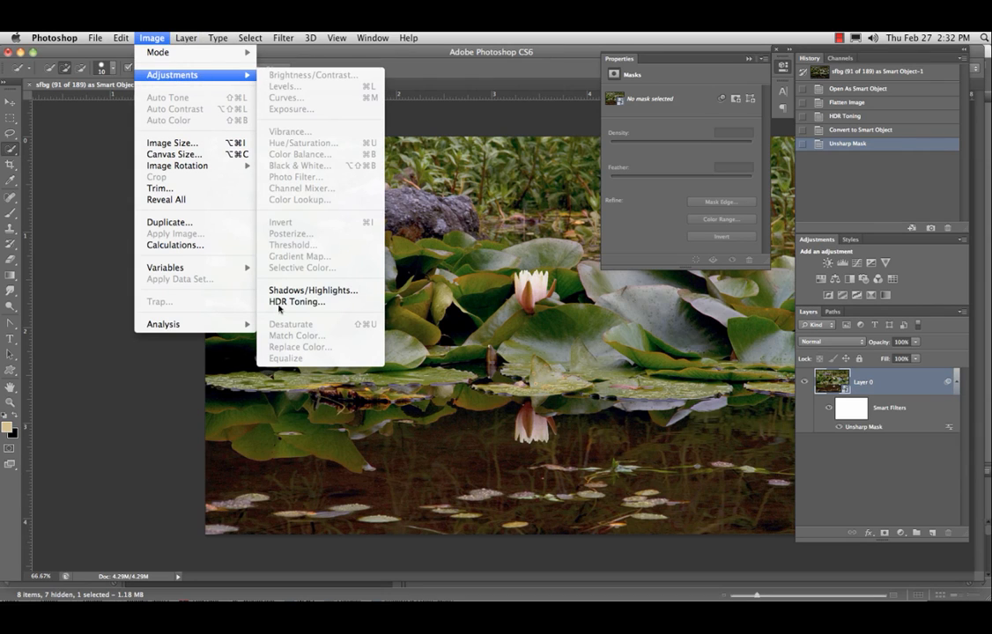